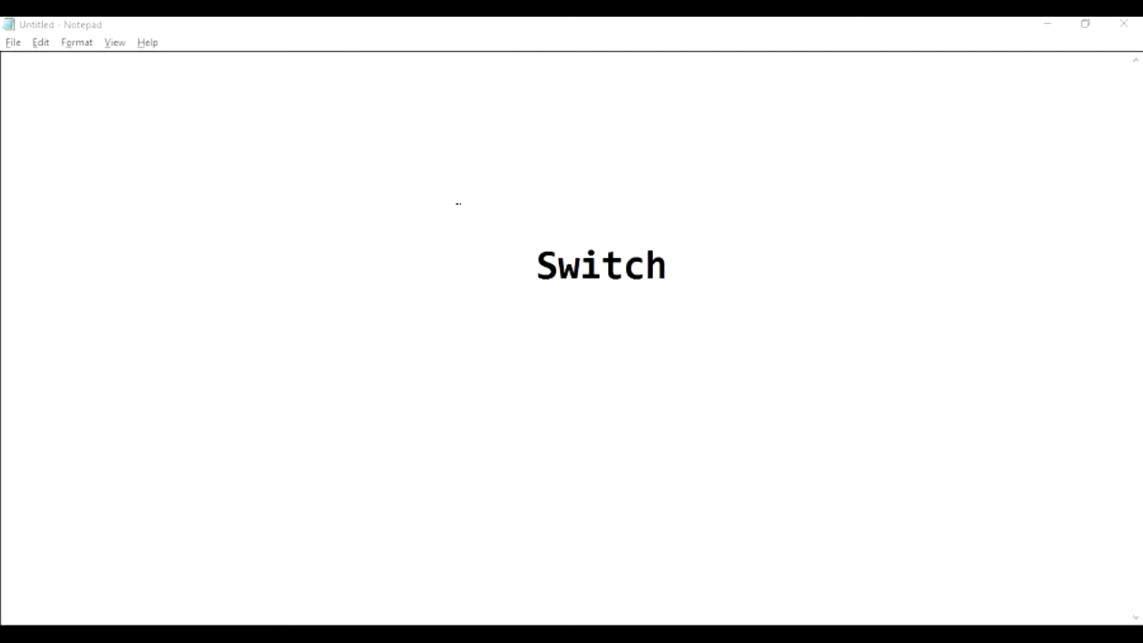
mouse_move(522, 296)
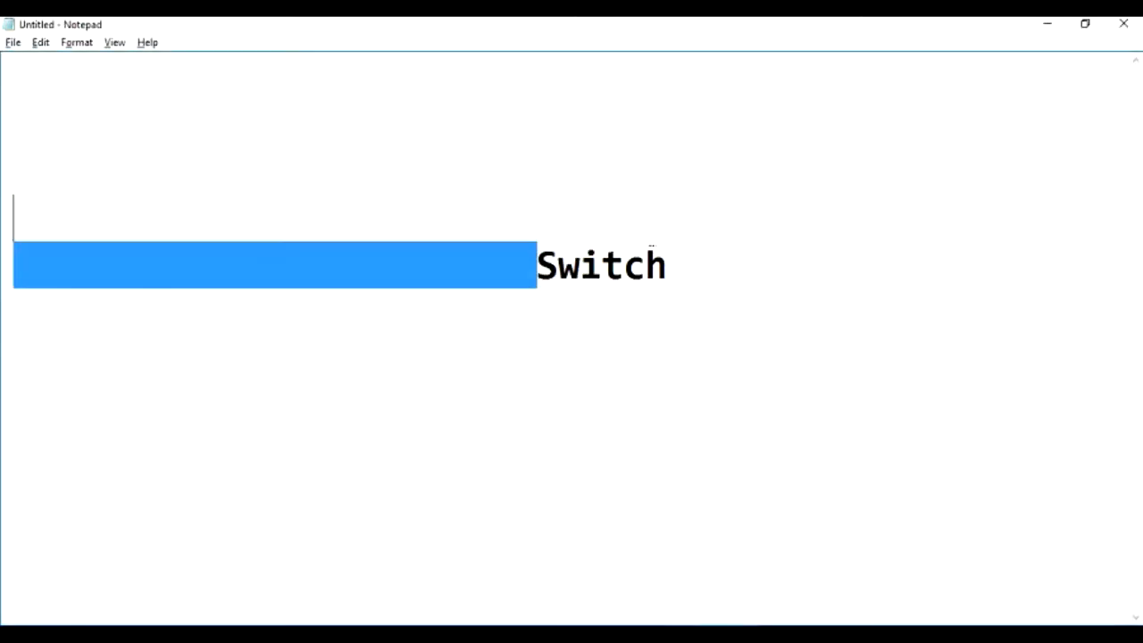
- Select the large bold title word 'Switch' in the Notepad document
double_click(601, 265)
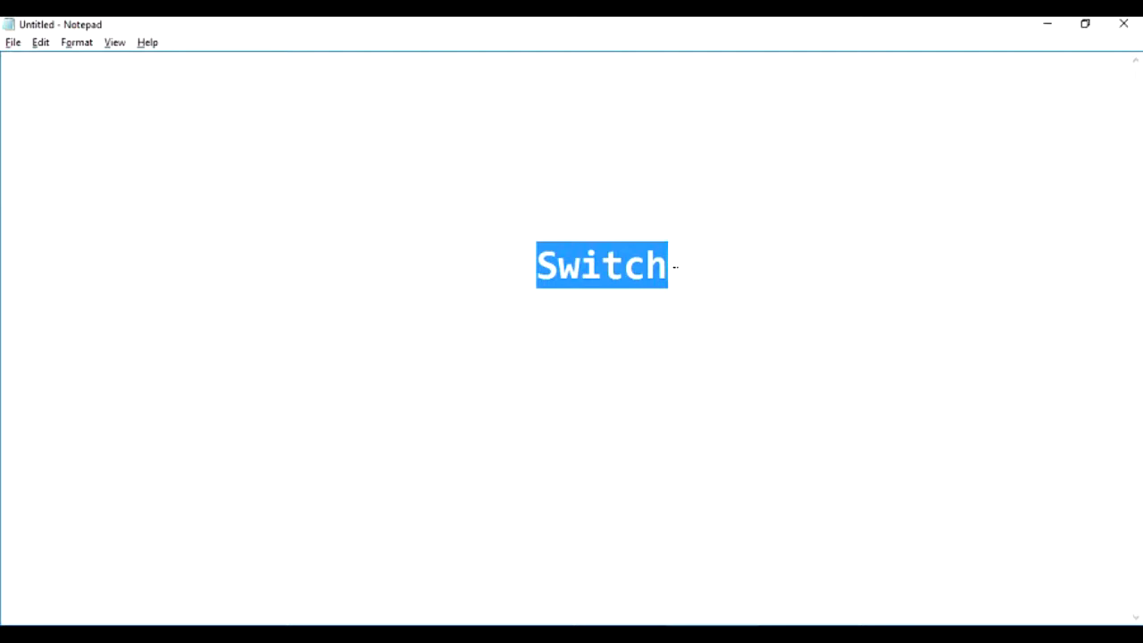
mouse_move(670, 366)
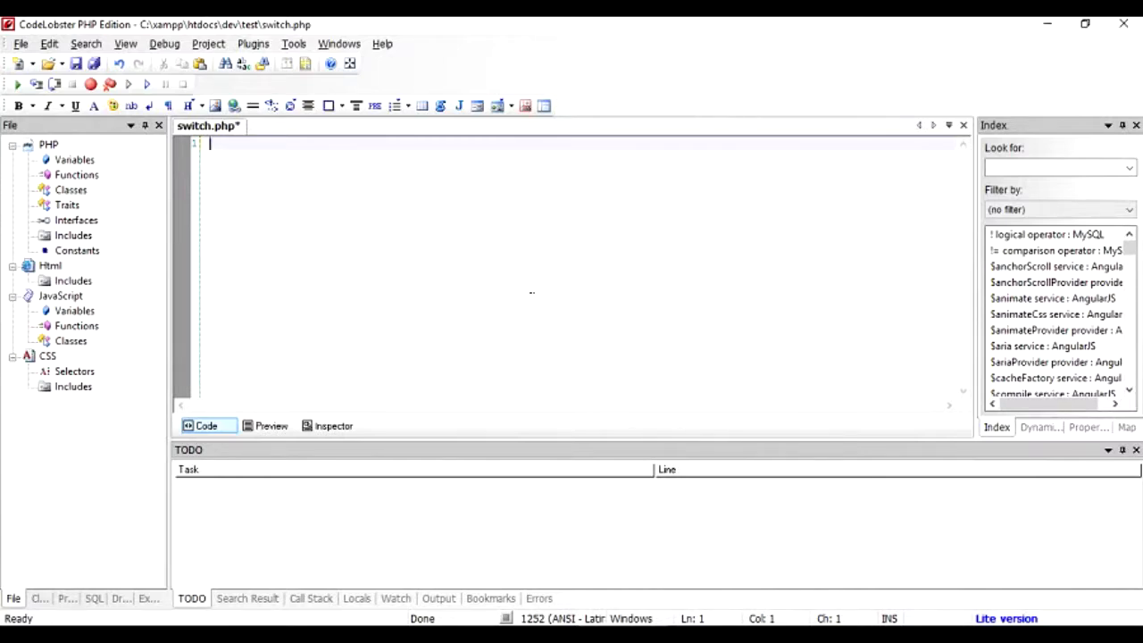
- Write an if($x==10) block with an indented echo '10' inside its braces
type("if(")
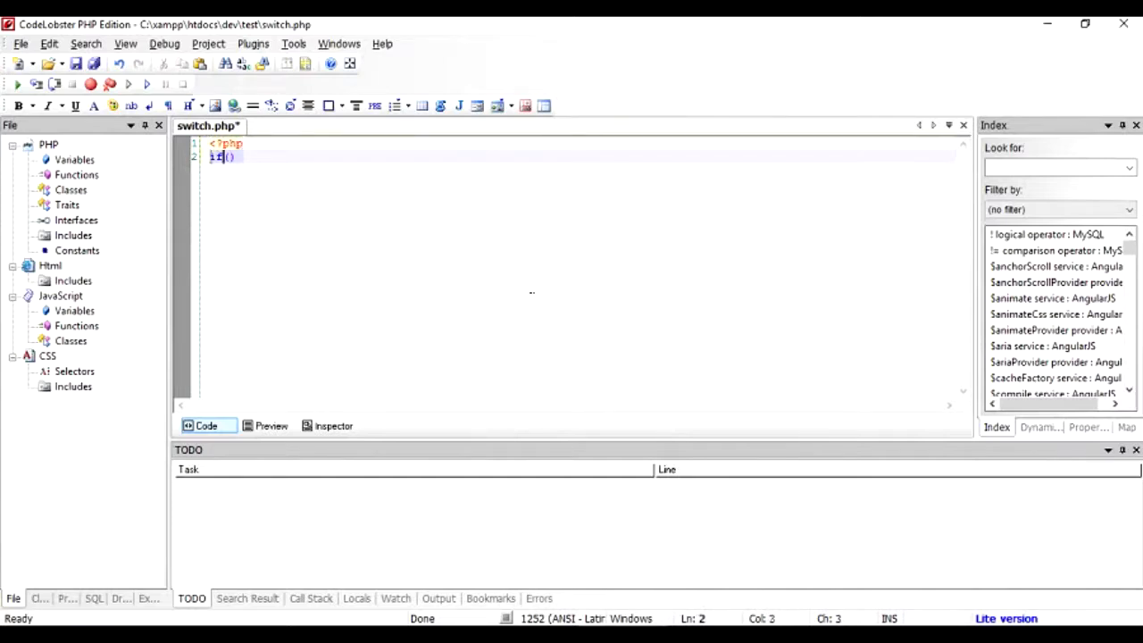
type("$")
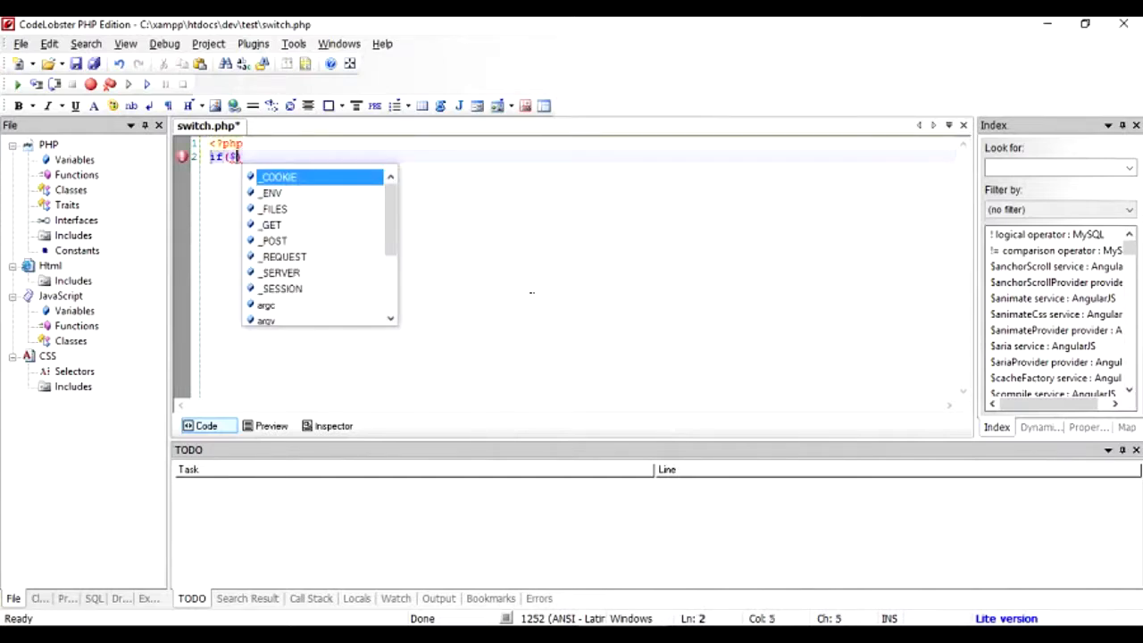
type("x==")
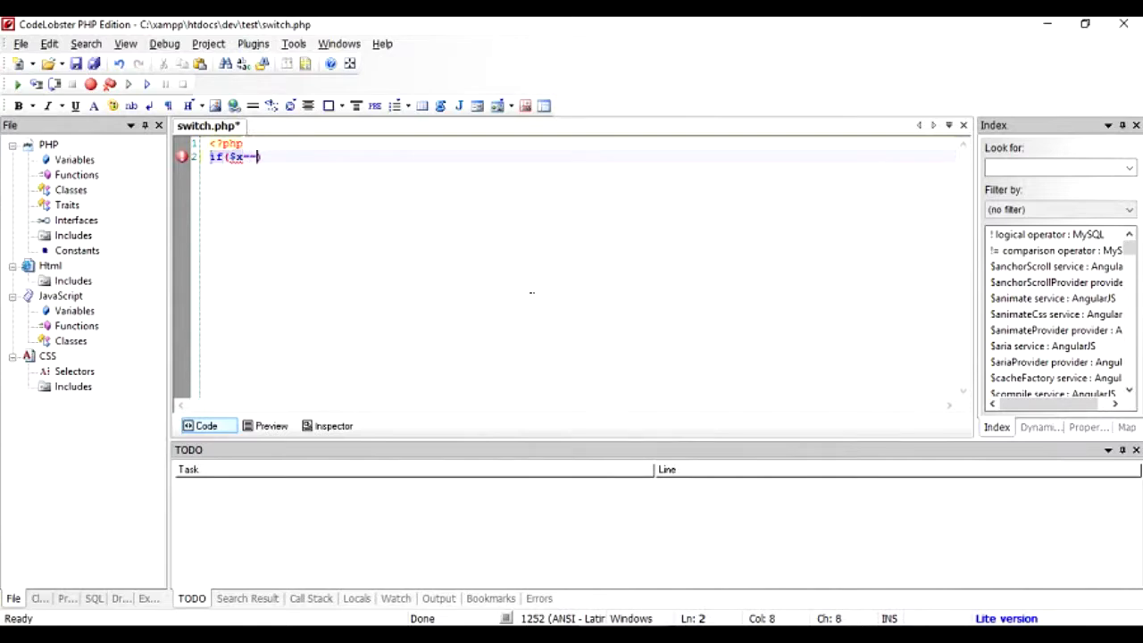
type("10)")
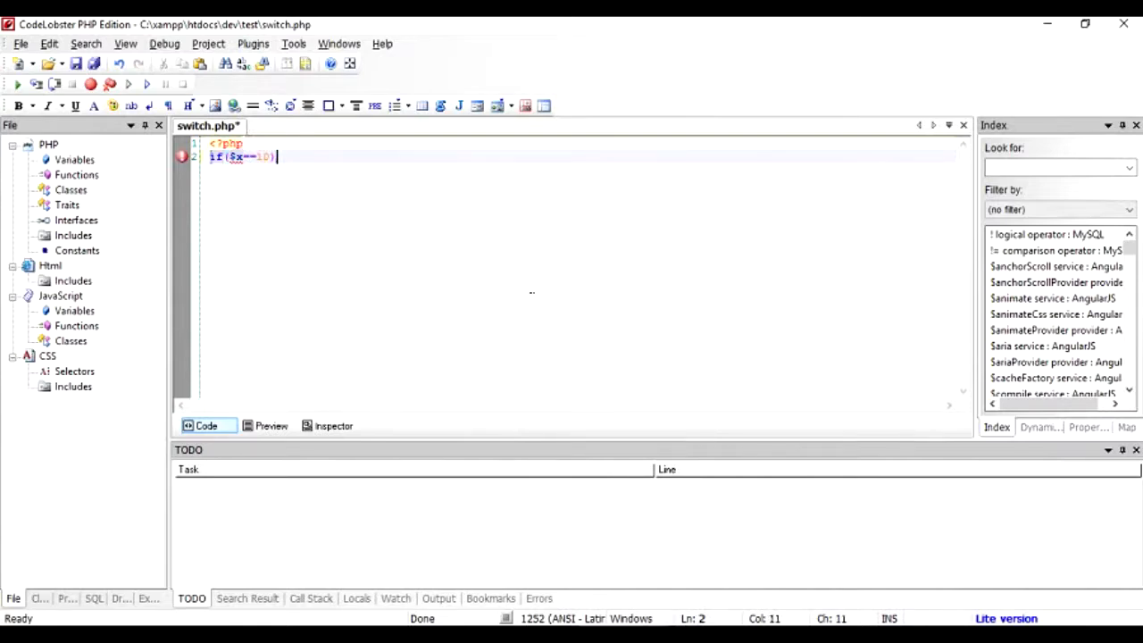
type("{")
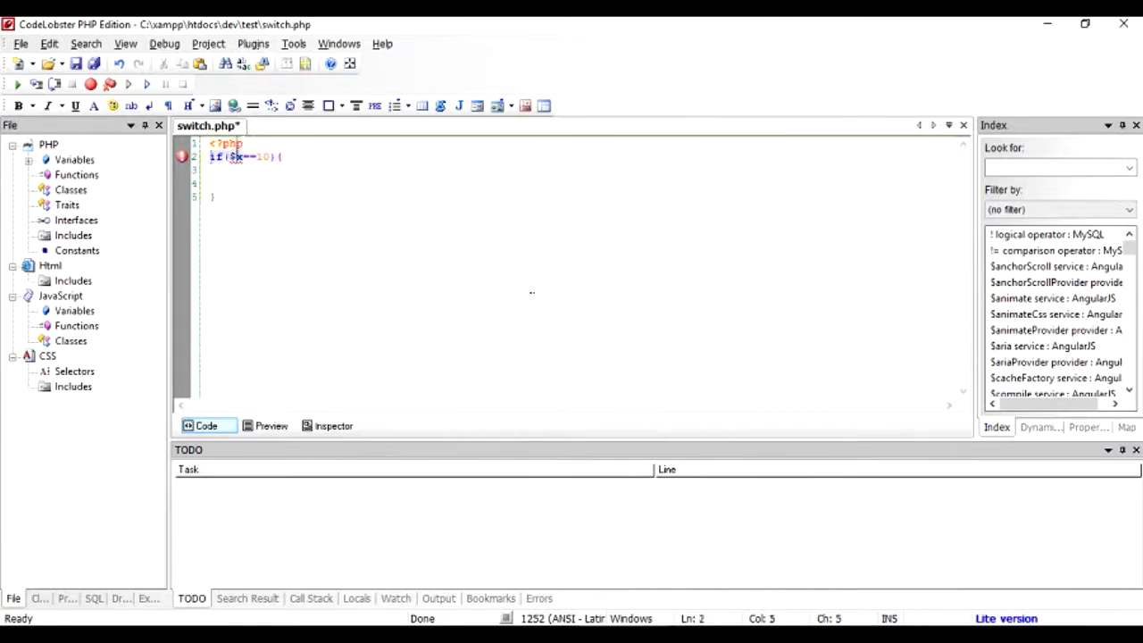
type("$")
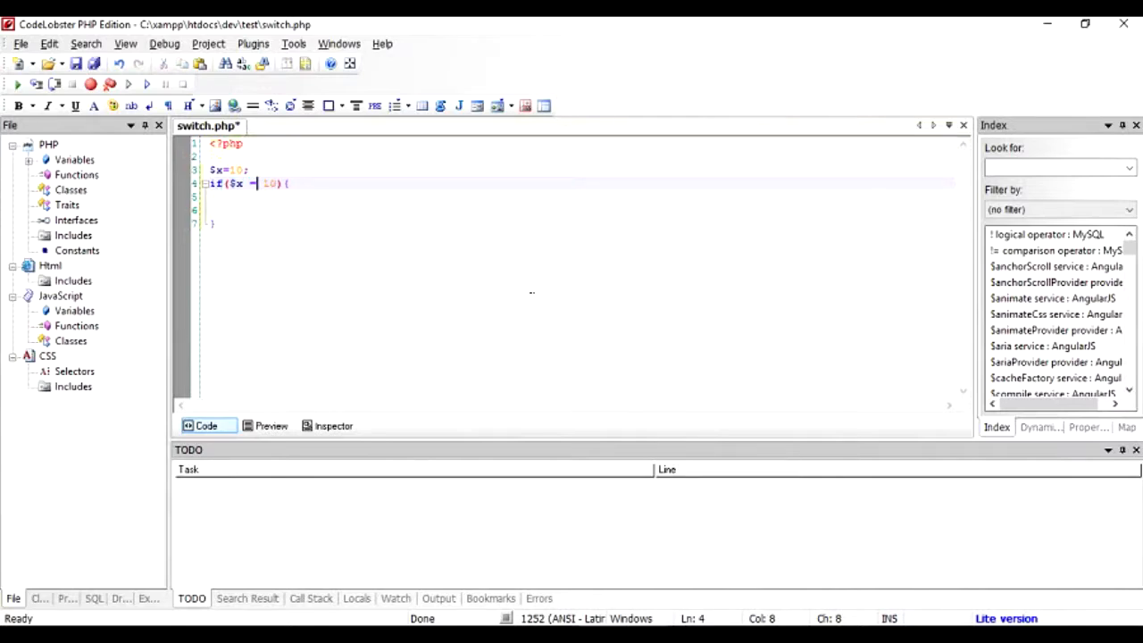
type("=")
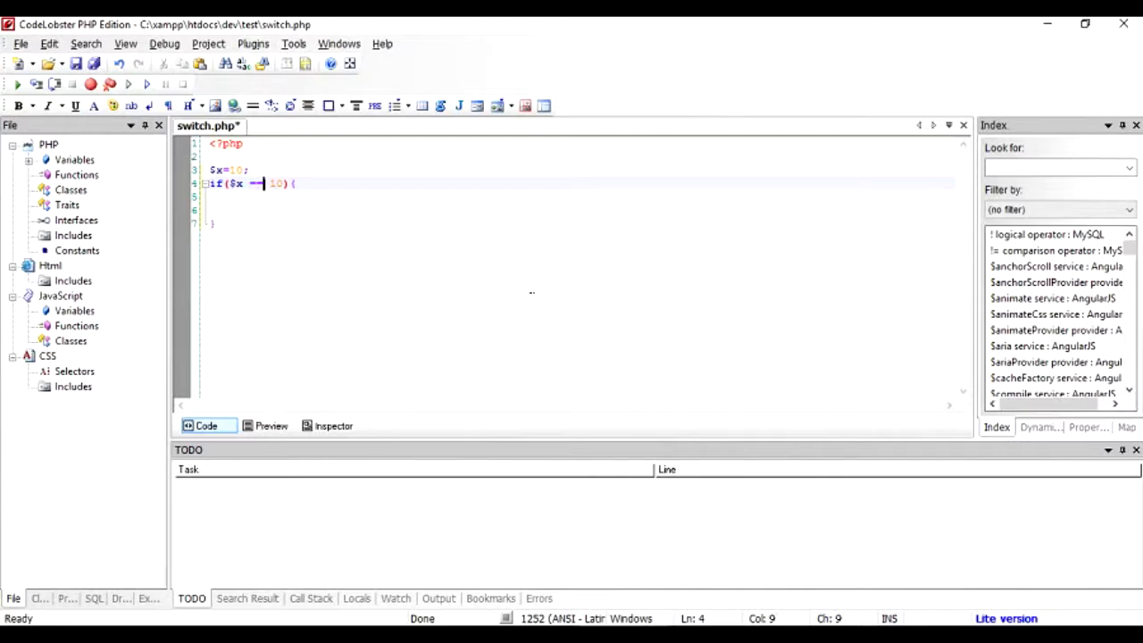
key("Return")
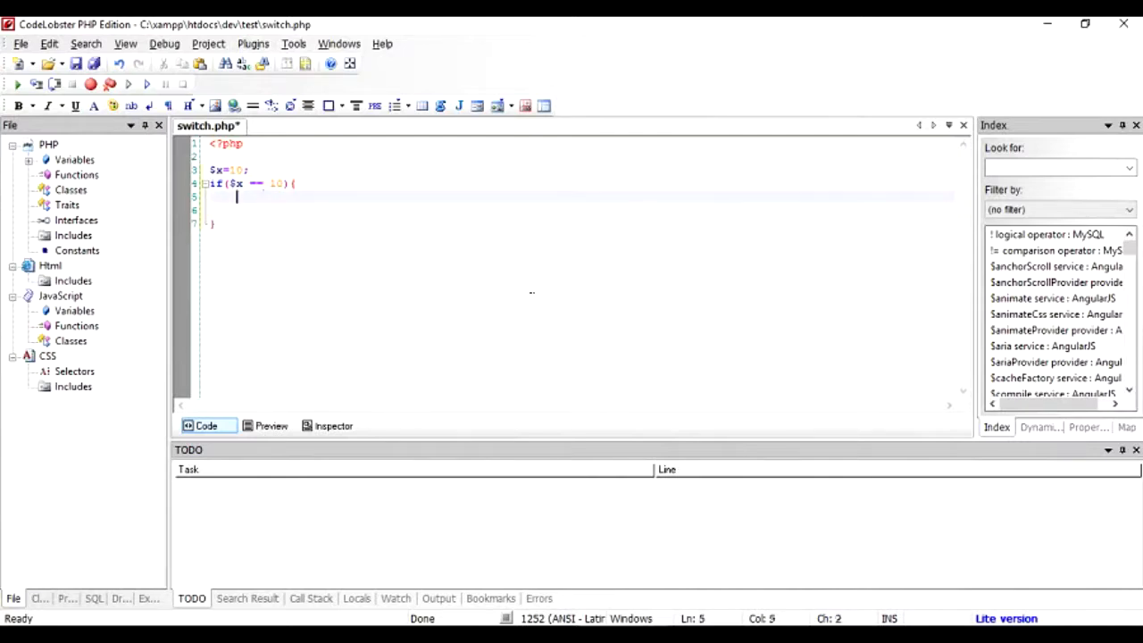
type("echo")
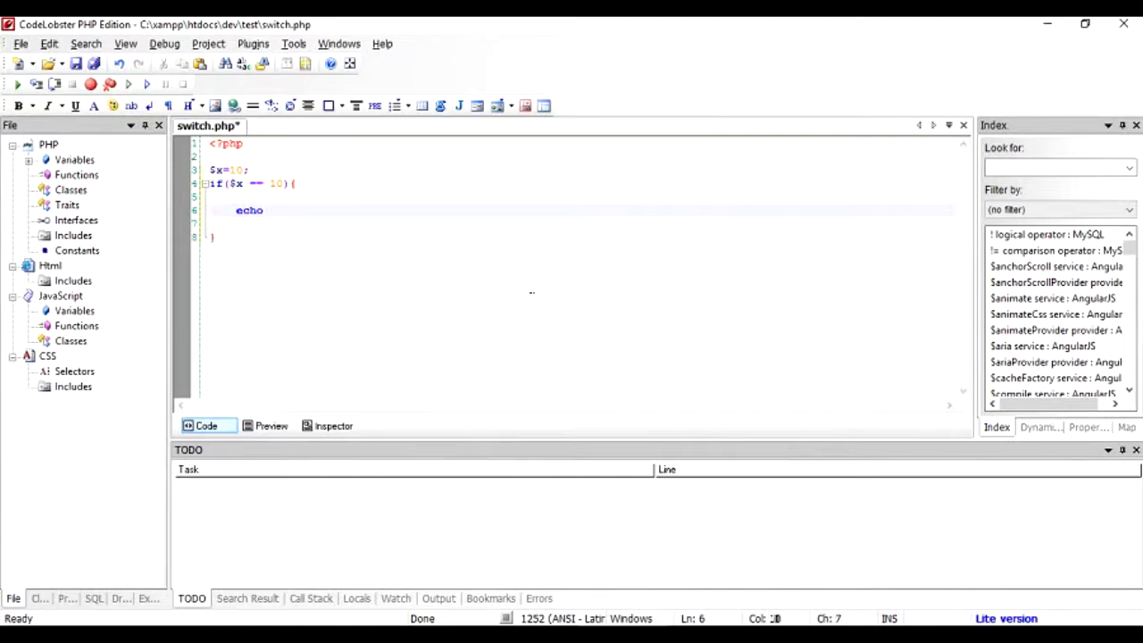
type("'10';")
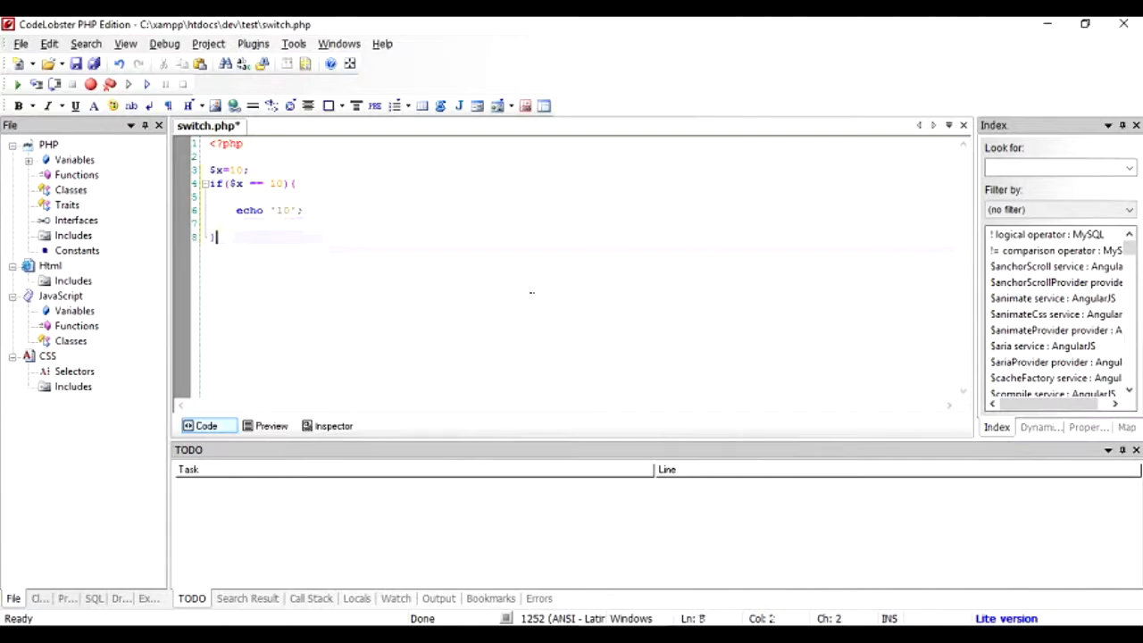
- Add an elseif($x==20) branch that echoes '20'
type("elseif(")
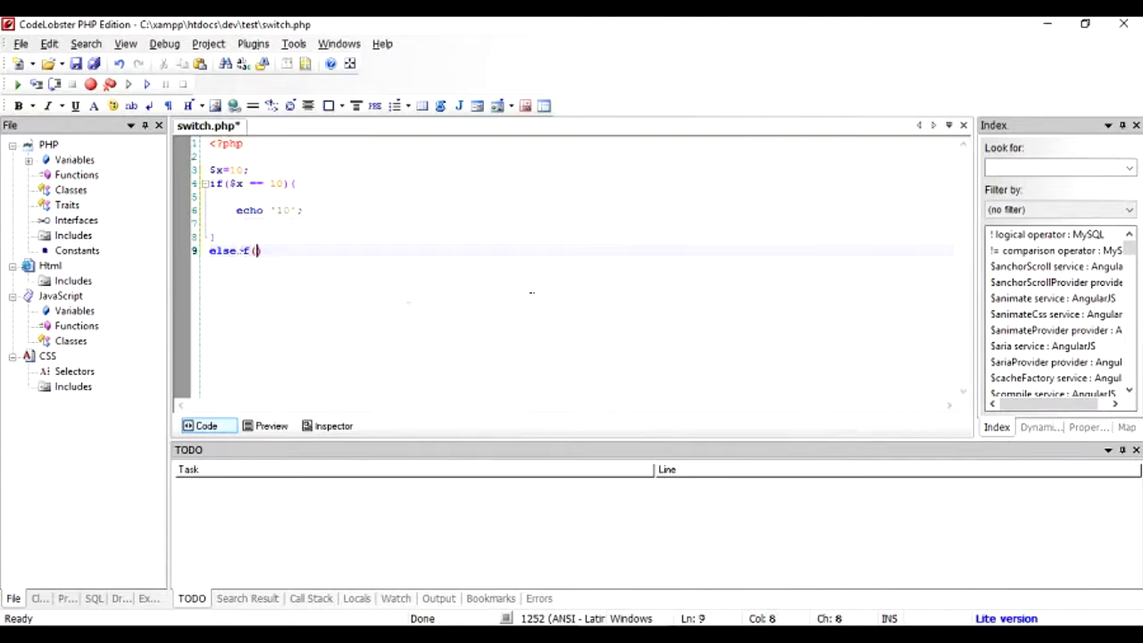
type("$x==20")
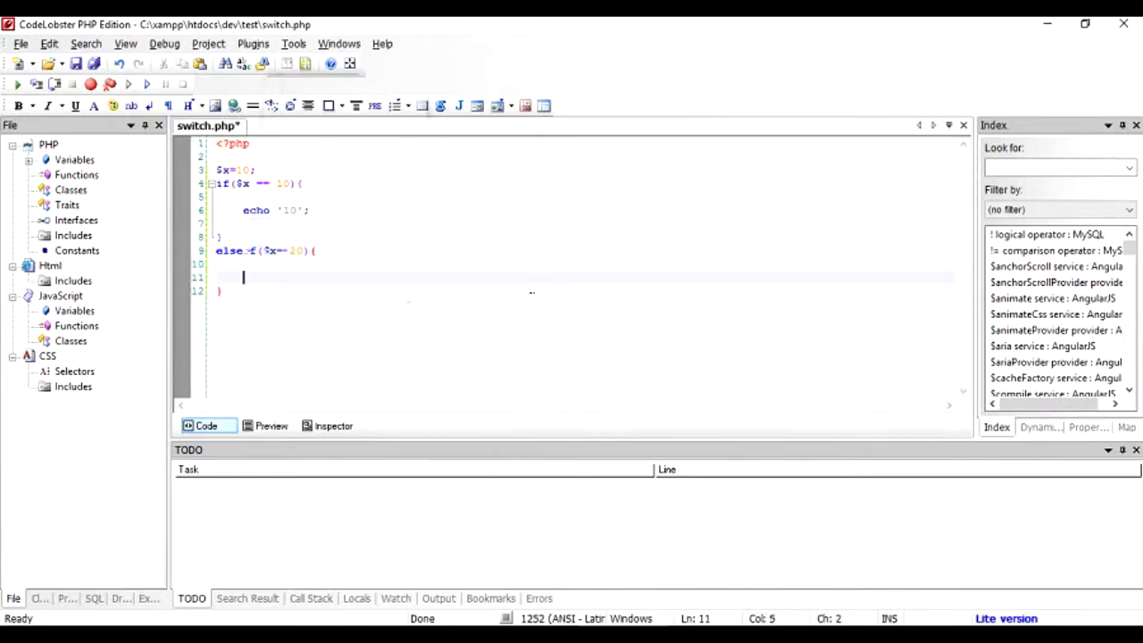
type("echo '")
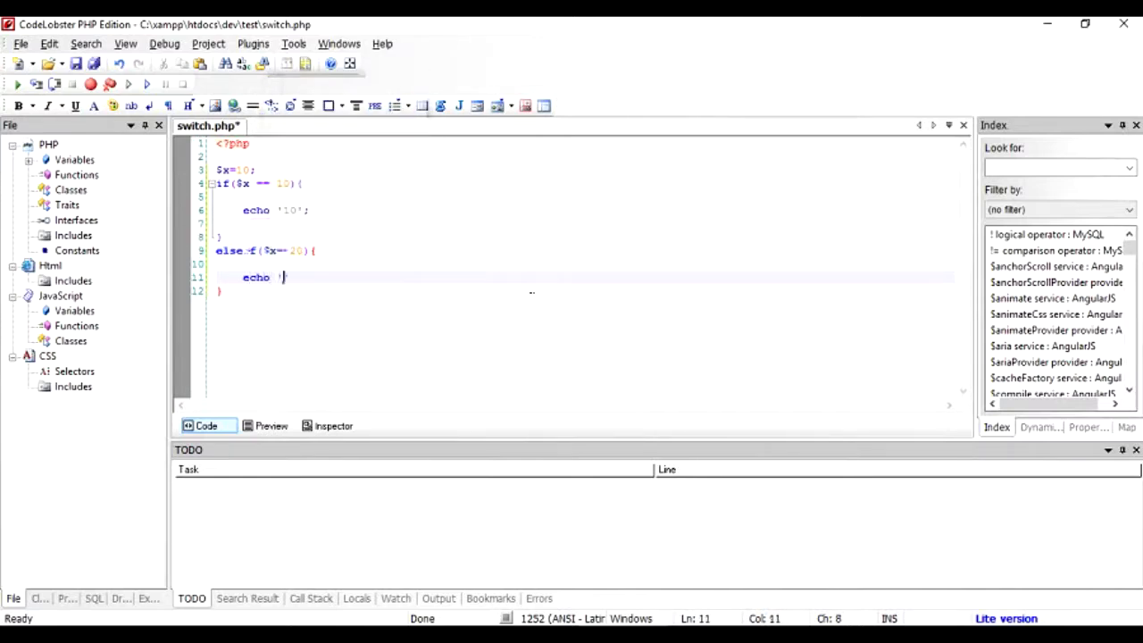
type("20'")
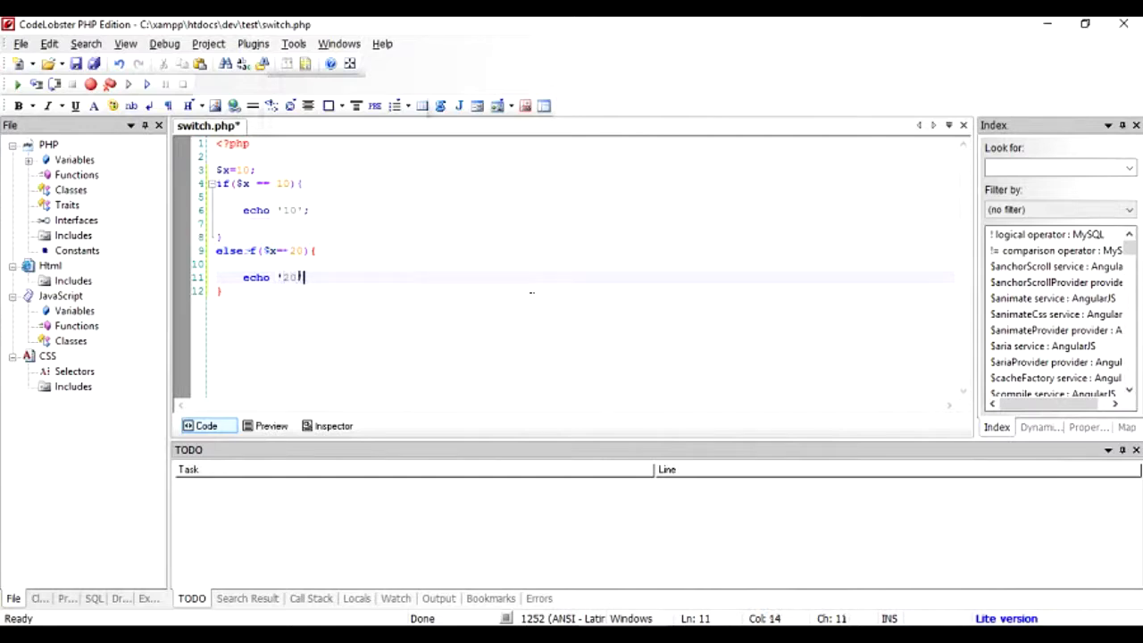
key("Return")
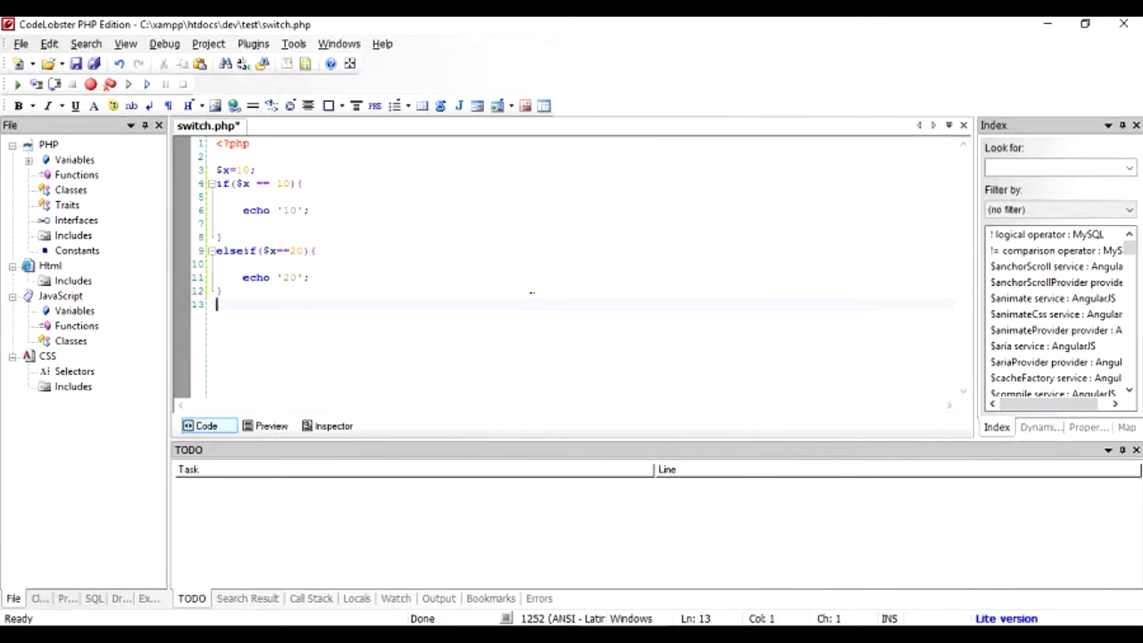
- Add an elseif($x==30) branch echoing '30' and an else echoing 'Not found'
type("elseif($x==30")
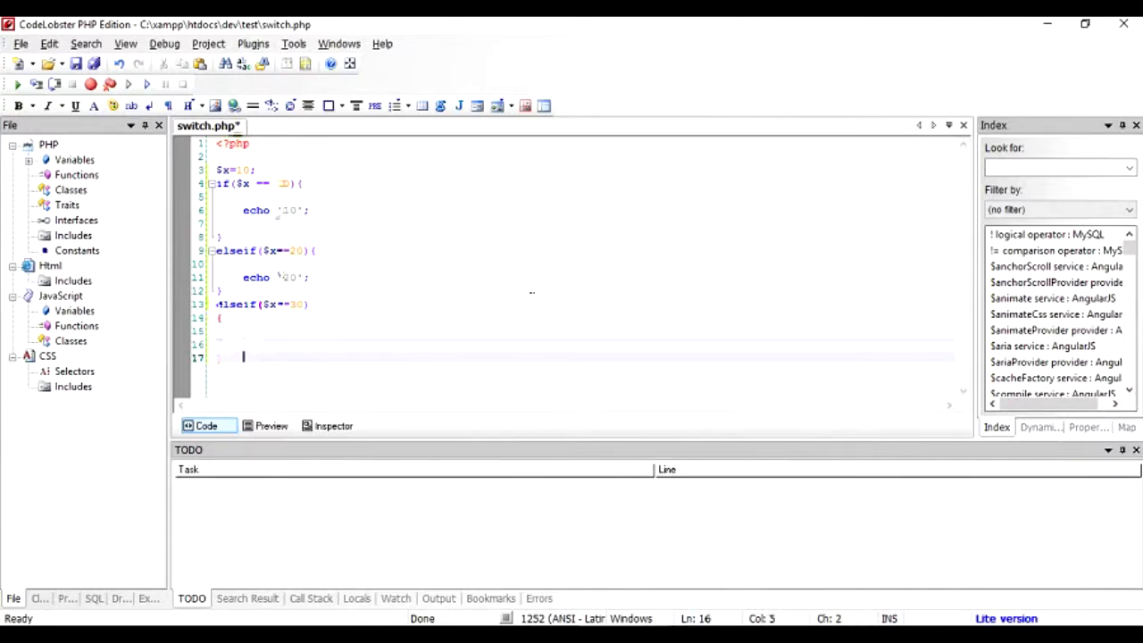
type("echo")
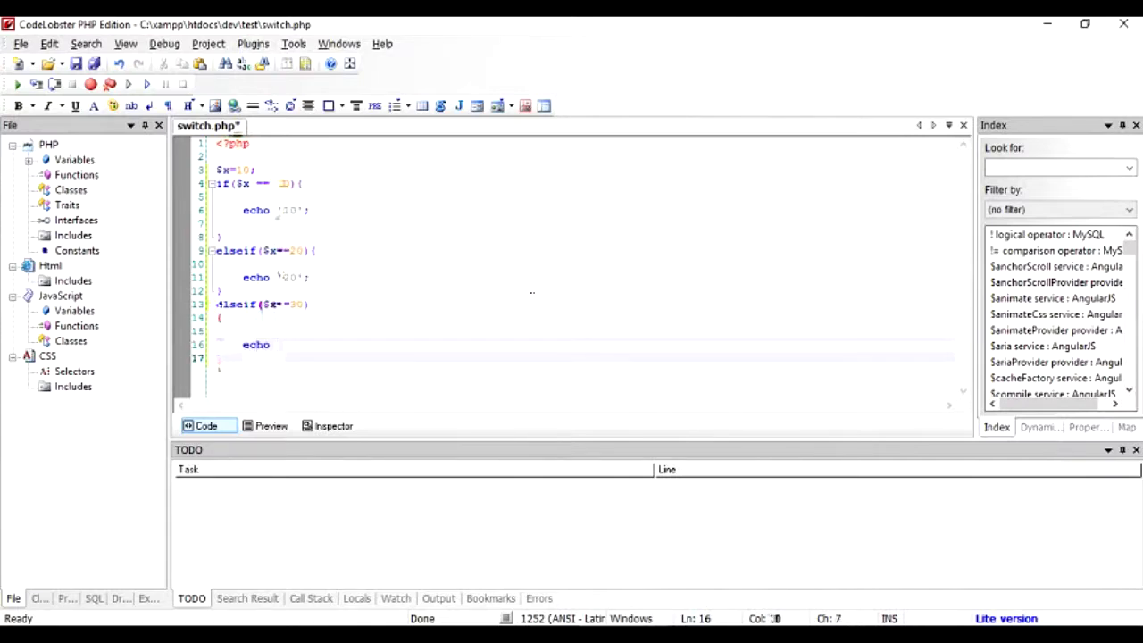
type("'30';")
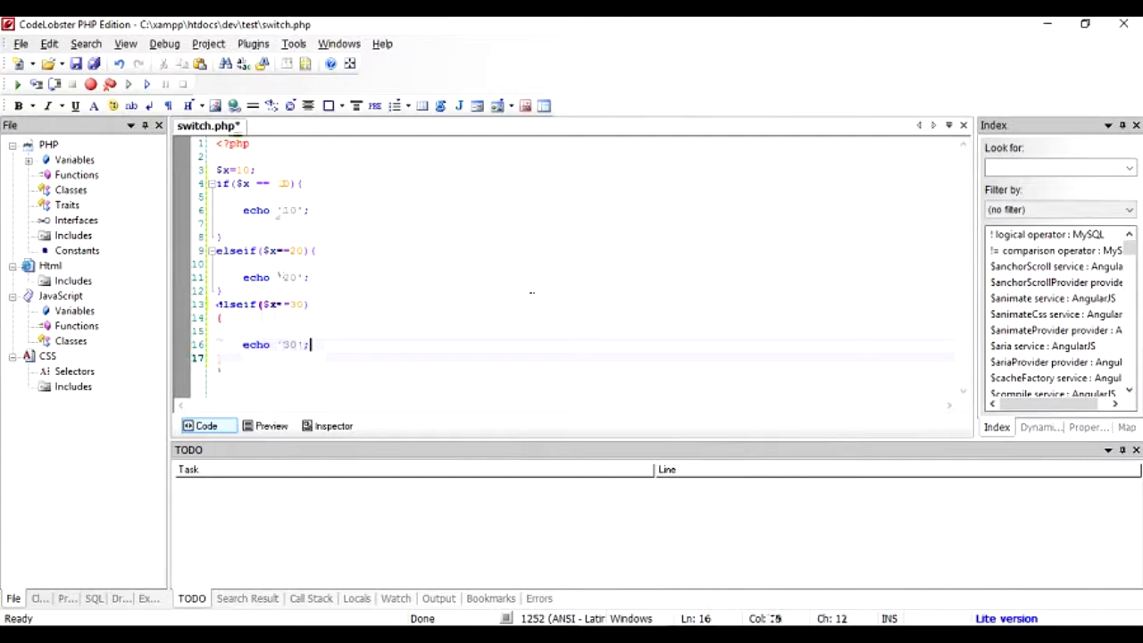
key("Return")
type("else{")
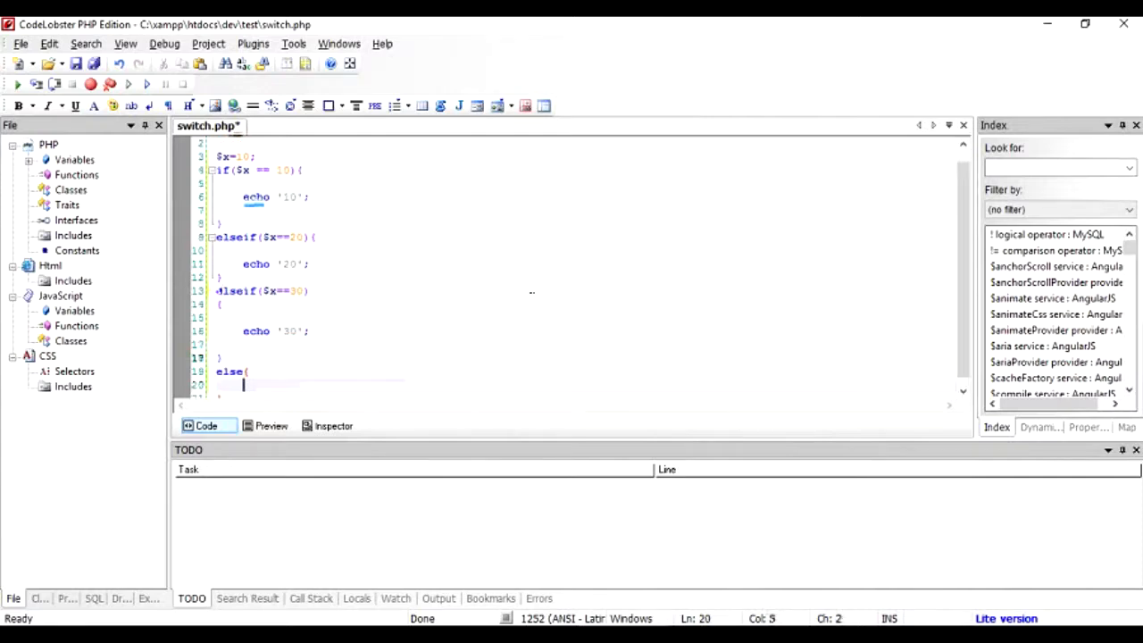
type("echo")
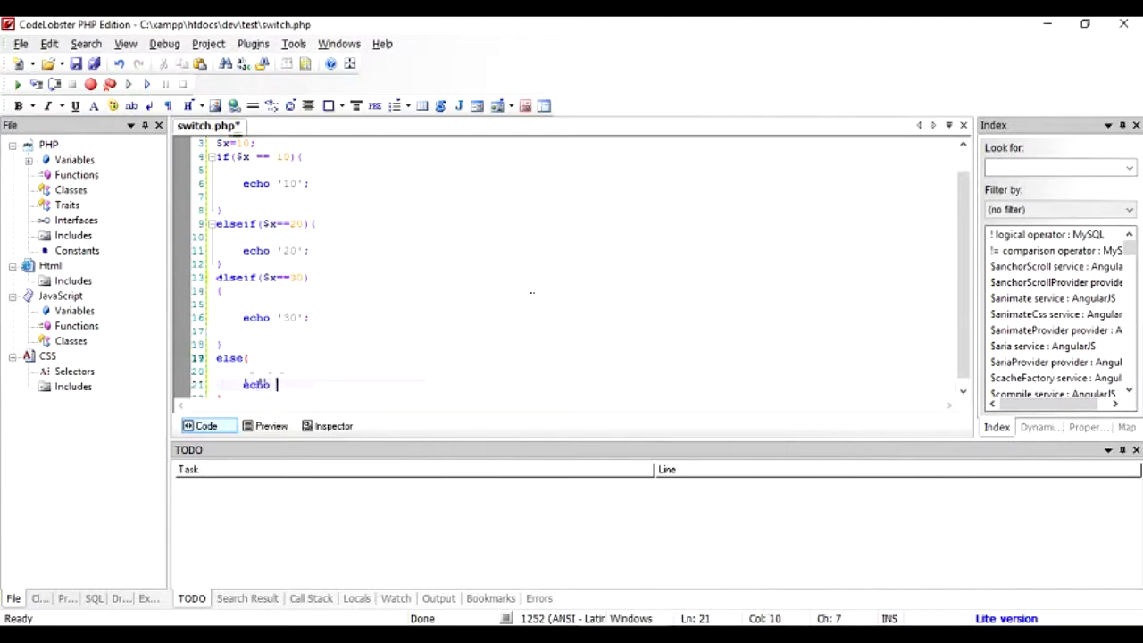
type("'Not found")
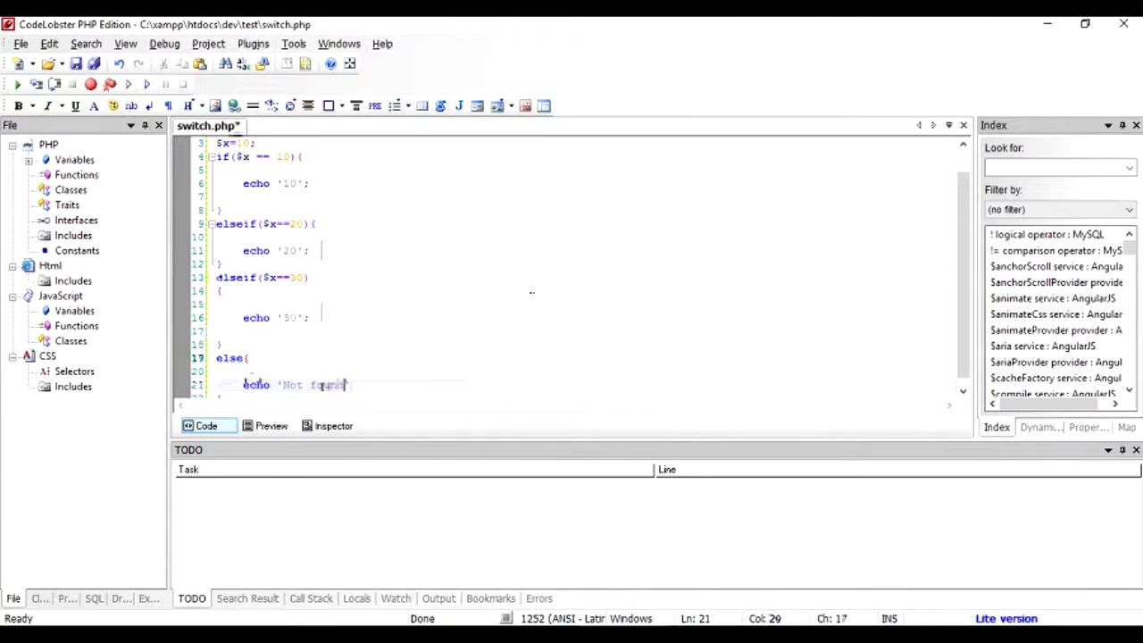
type("';")
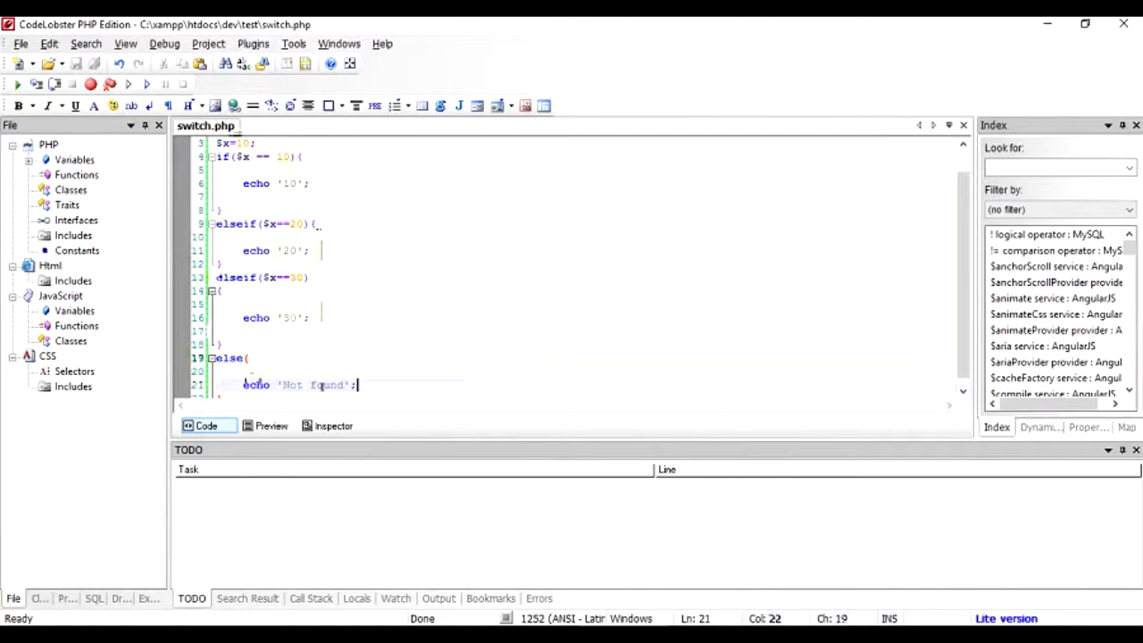
- View switch.php's output in Chrome, then return to the $x assignment to edit it
left_click(218, 197)
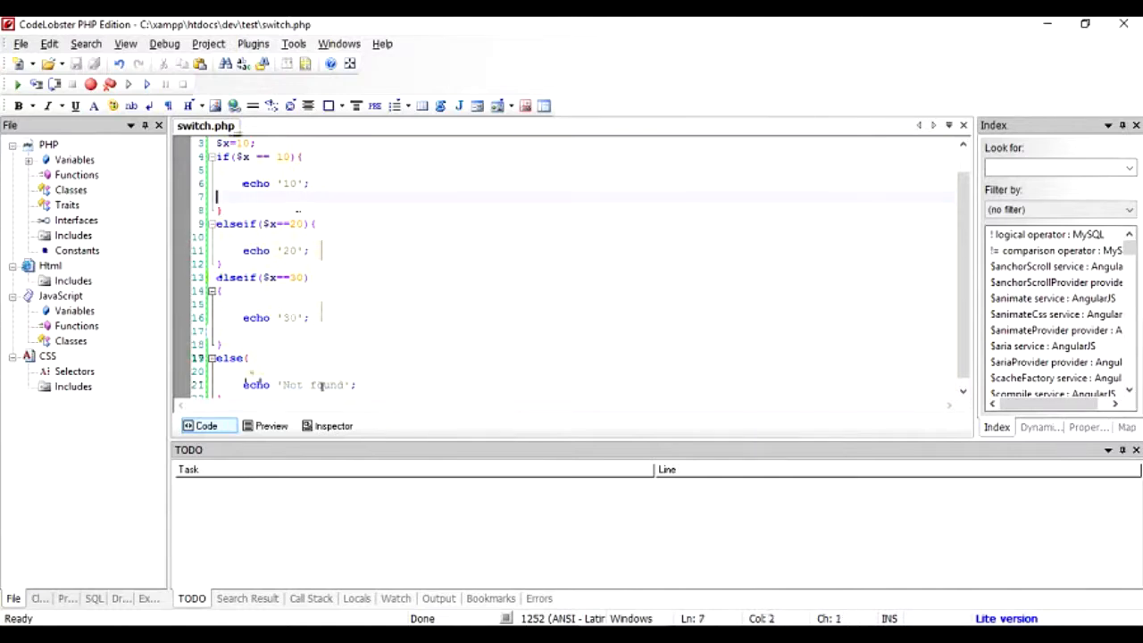
scroll("up", 3)
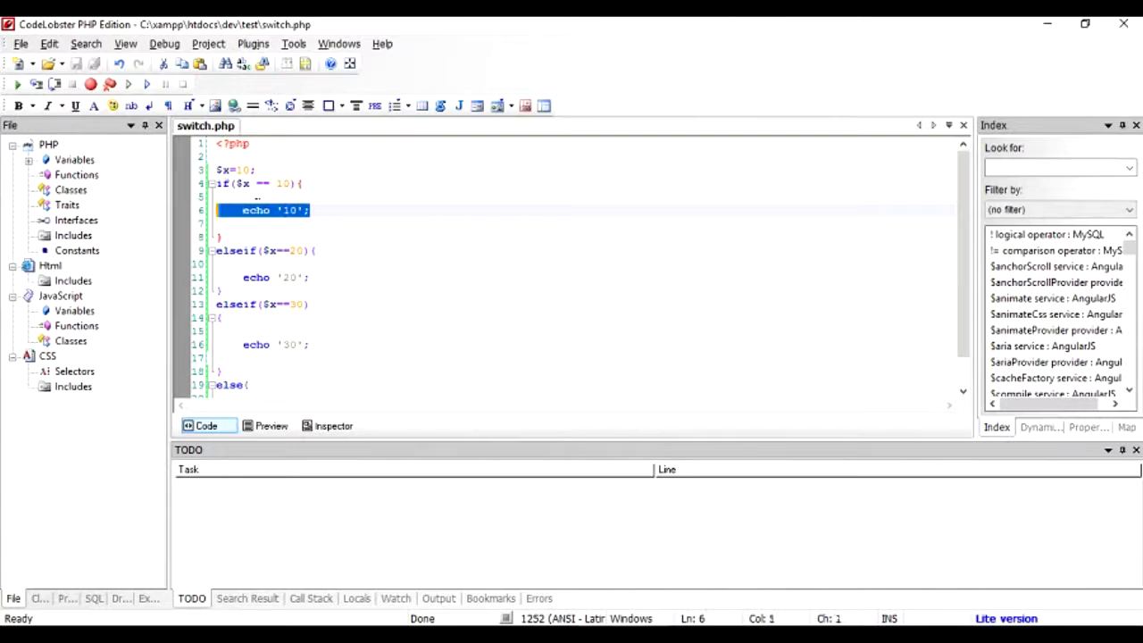
left_click(239, 183)
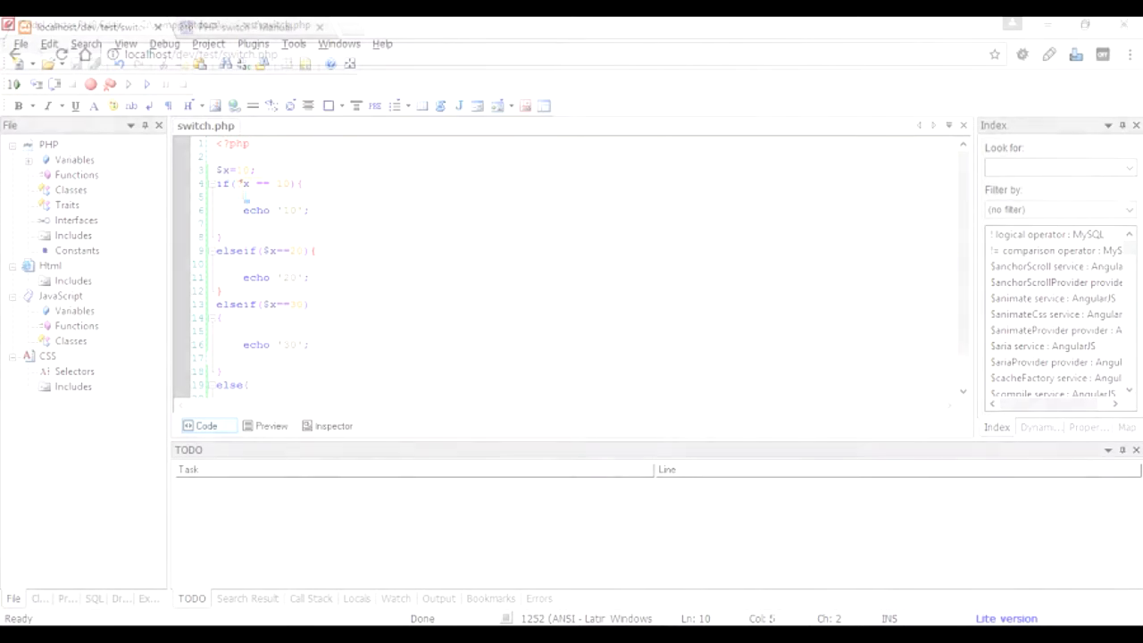
left_click(90, 27)
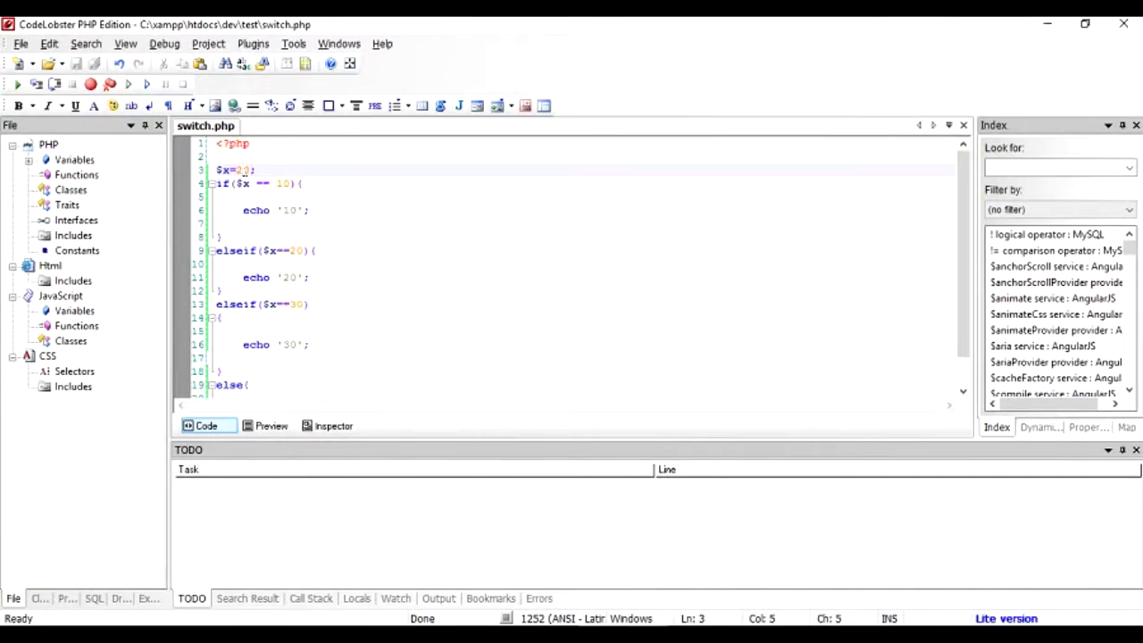
- Finish editing the $x value, then close the Output and Errors panels
type("1")
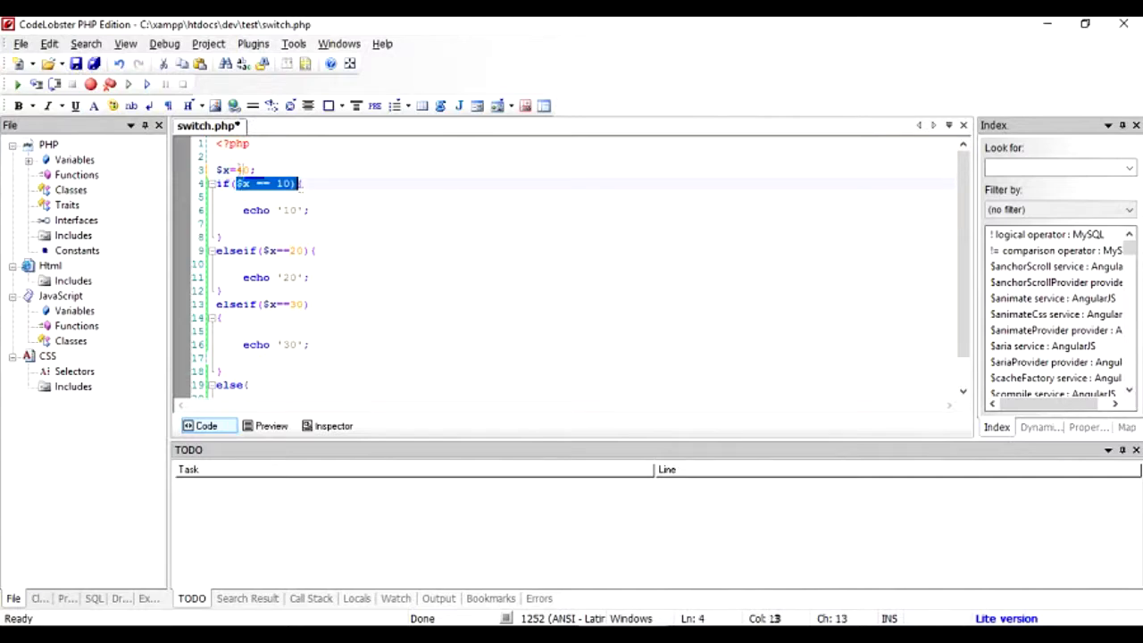
left_click(286, 250)
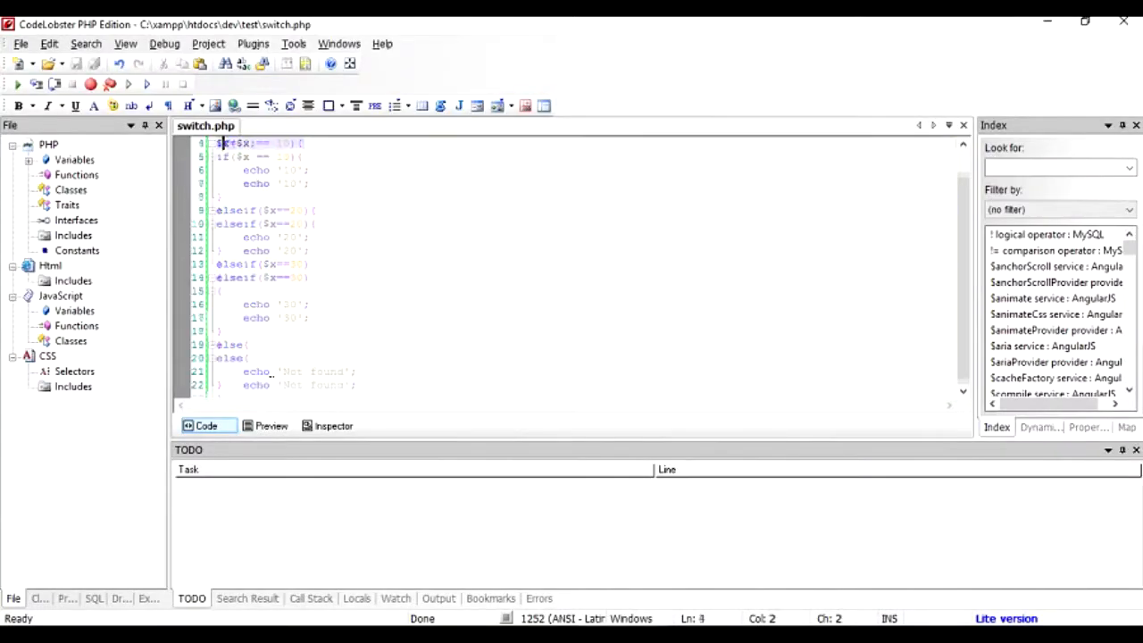
scroll("up", 3)
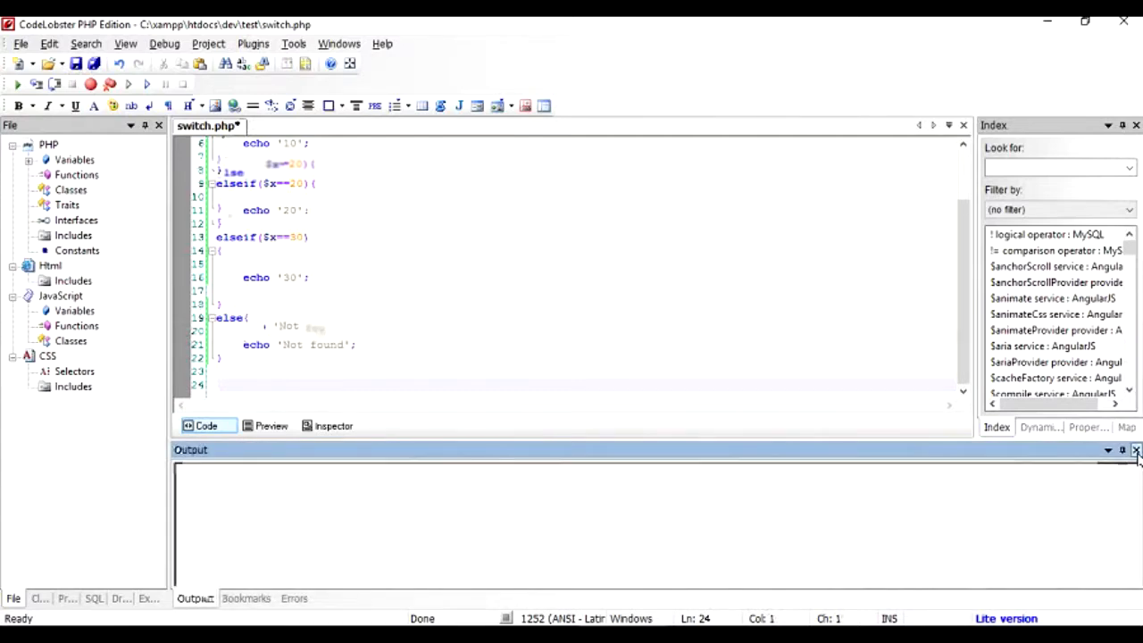
left_click(294, 598)
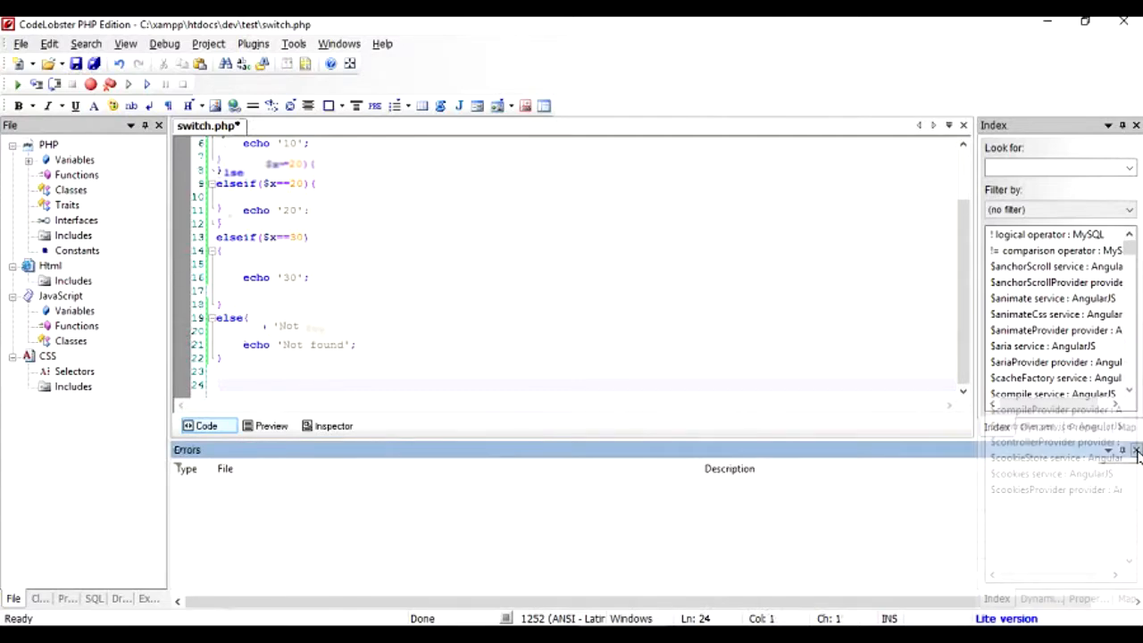
left_click(1136, 449)
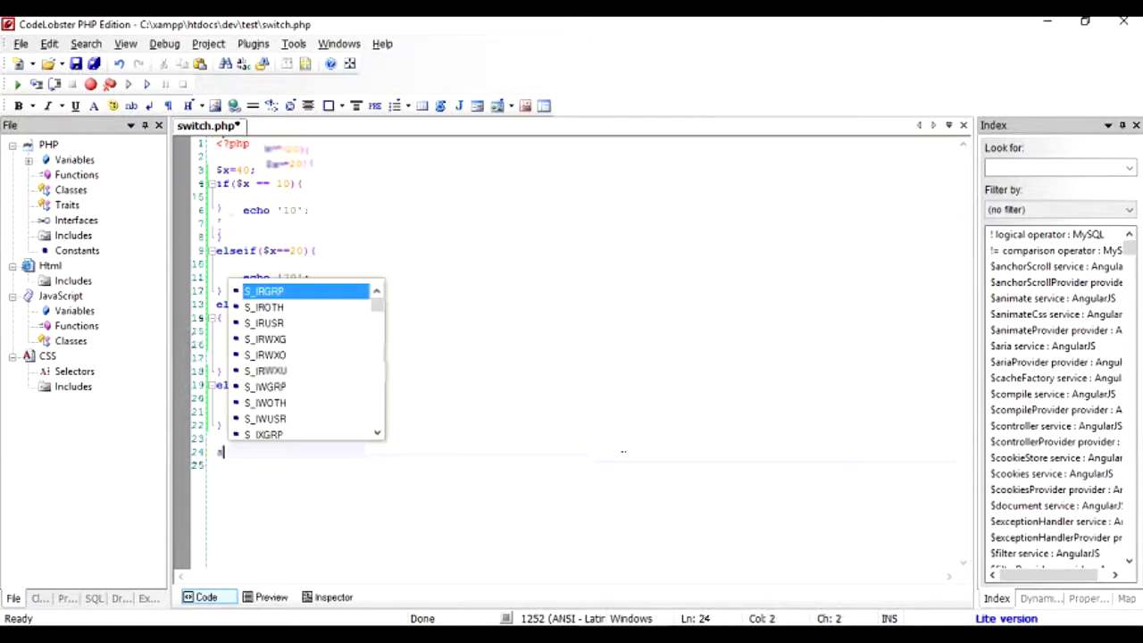
- Start a switch($x) block below the else block with several case lines
type("switch9")
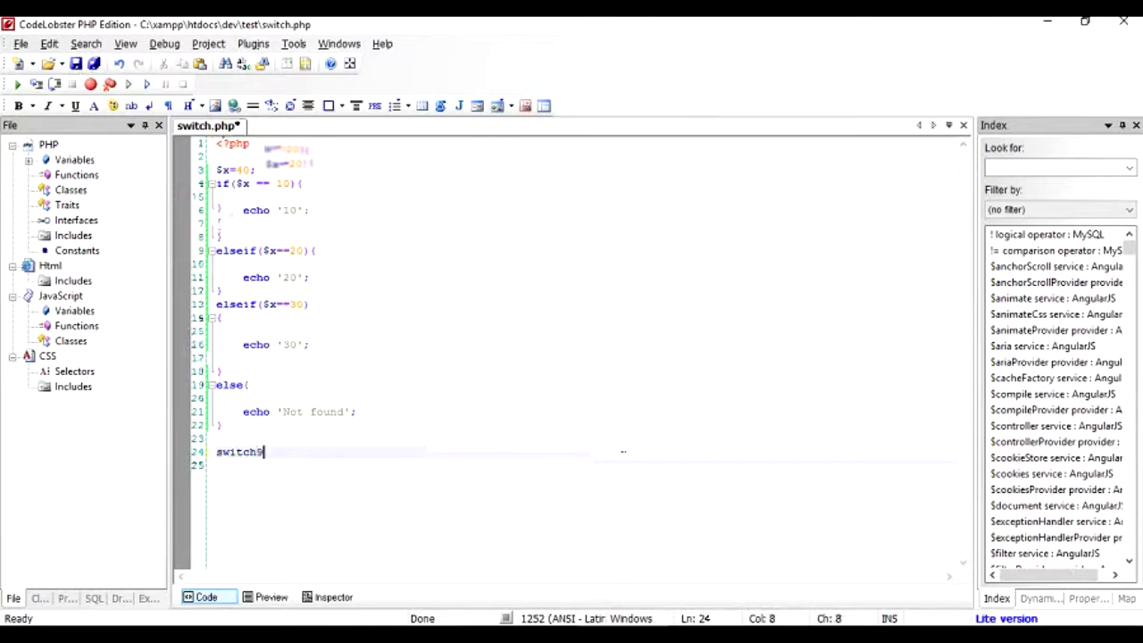
type("($x")
left_click(583, 464)
type("{")
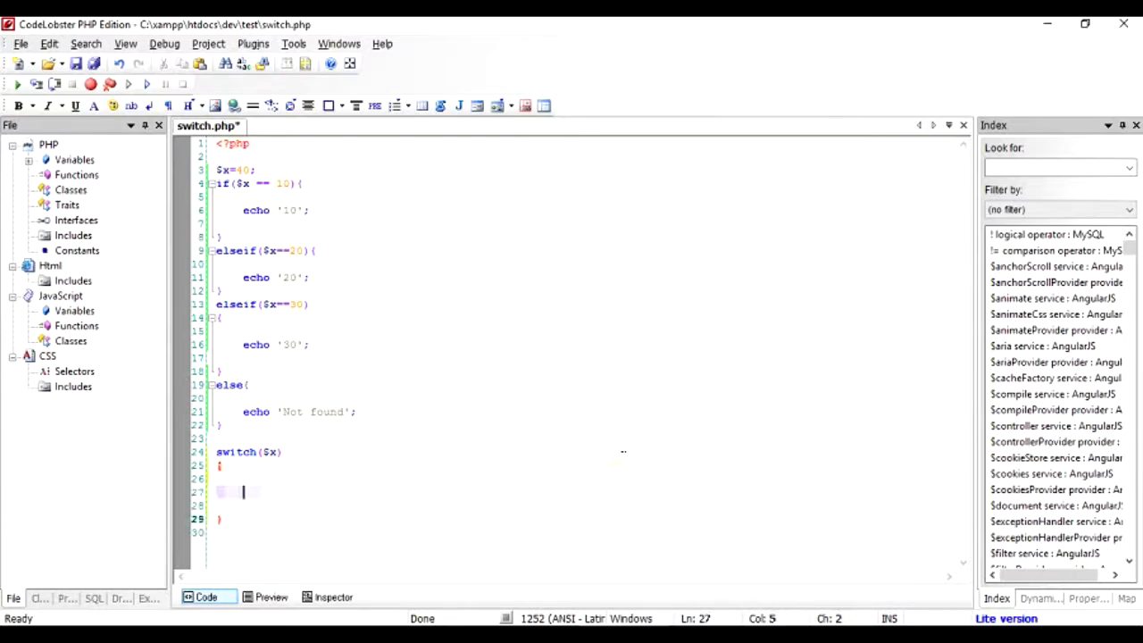
type("case :")
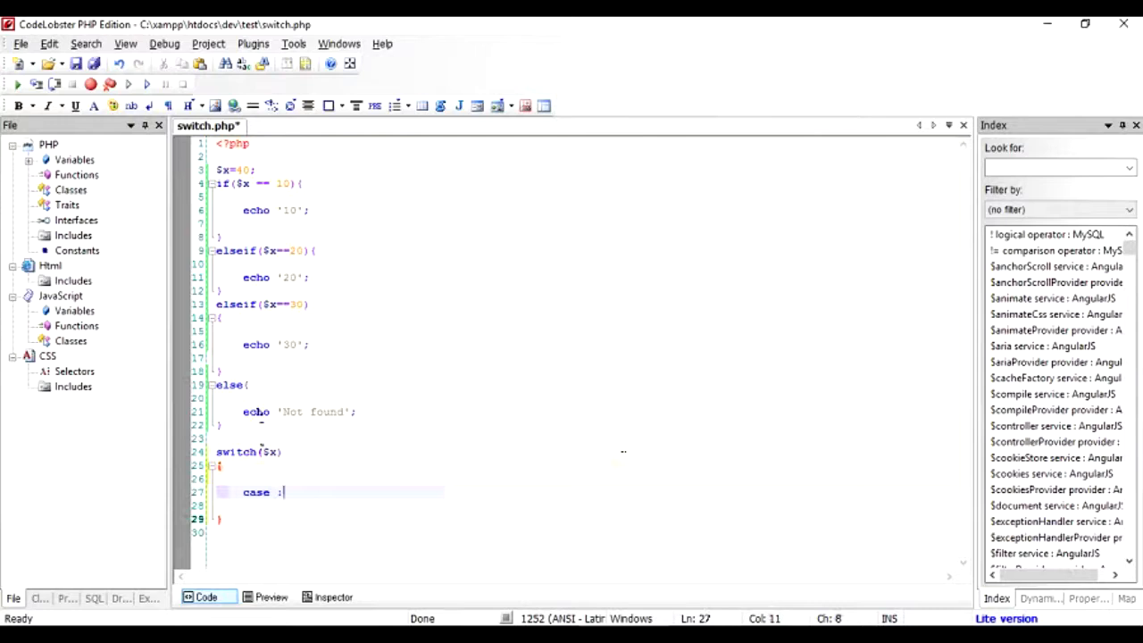
key("enter")
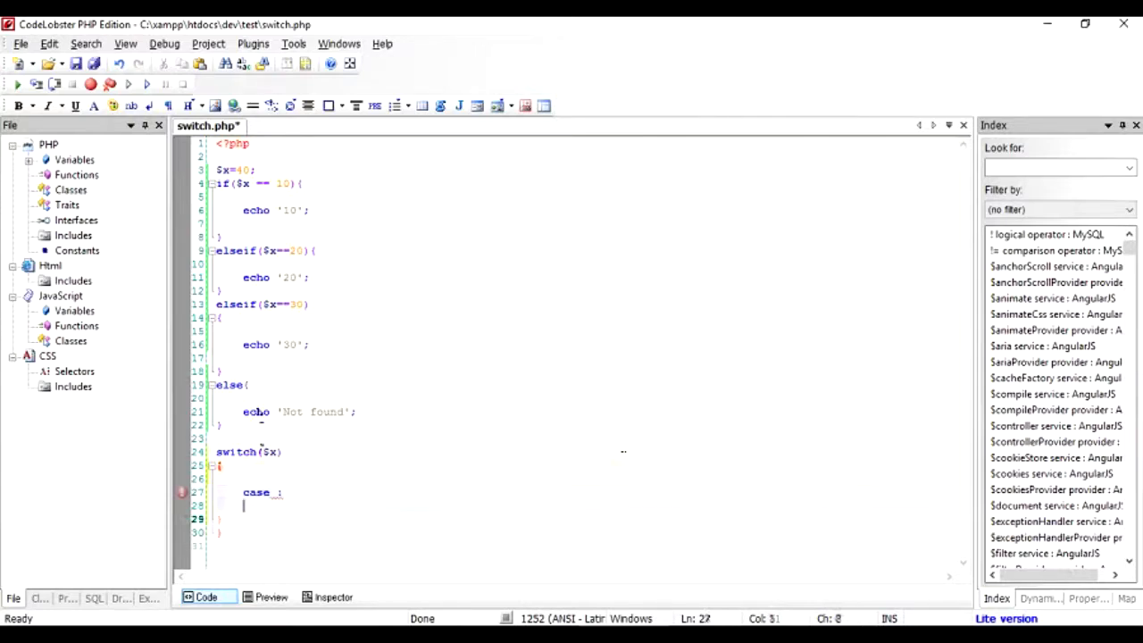
type("case")
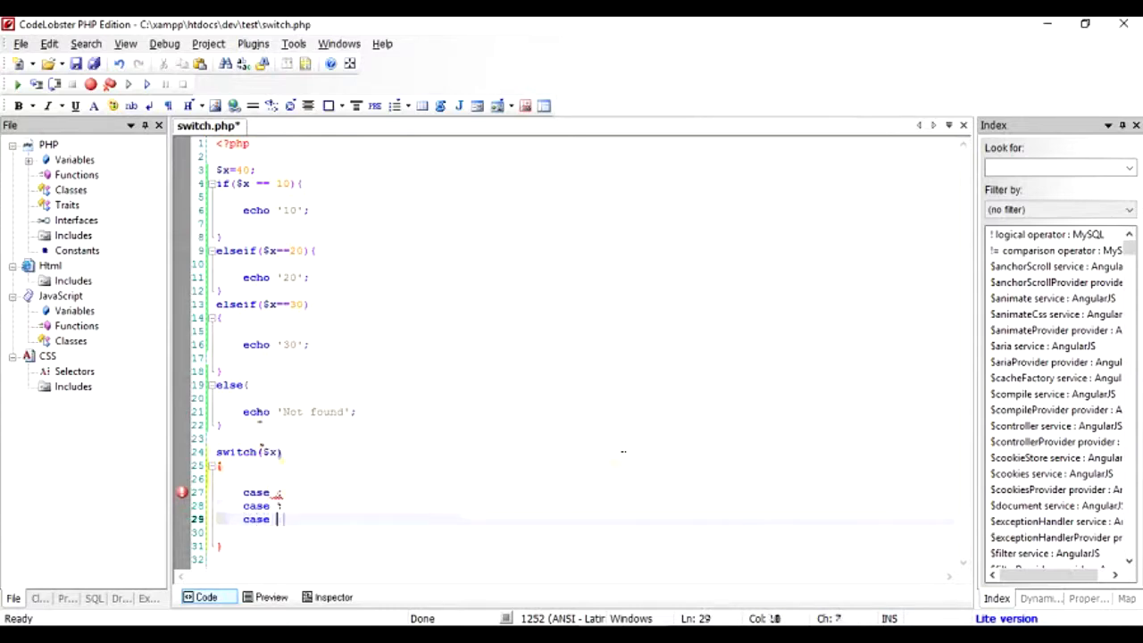
type("ca")
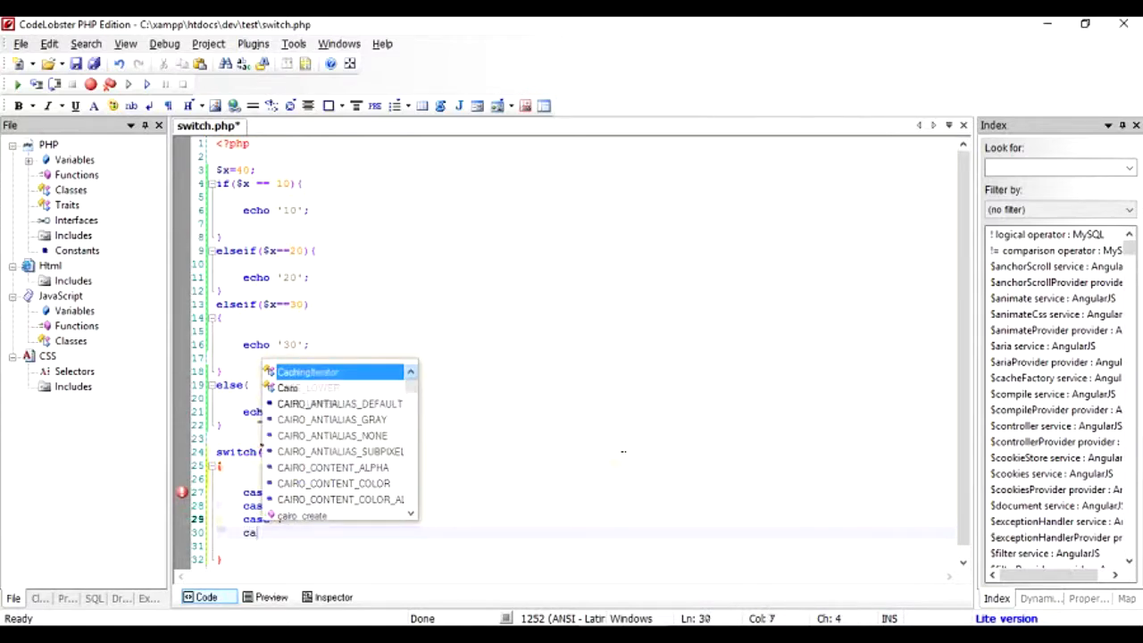
key("Escape")
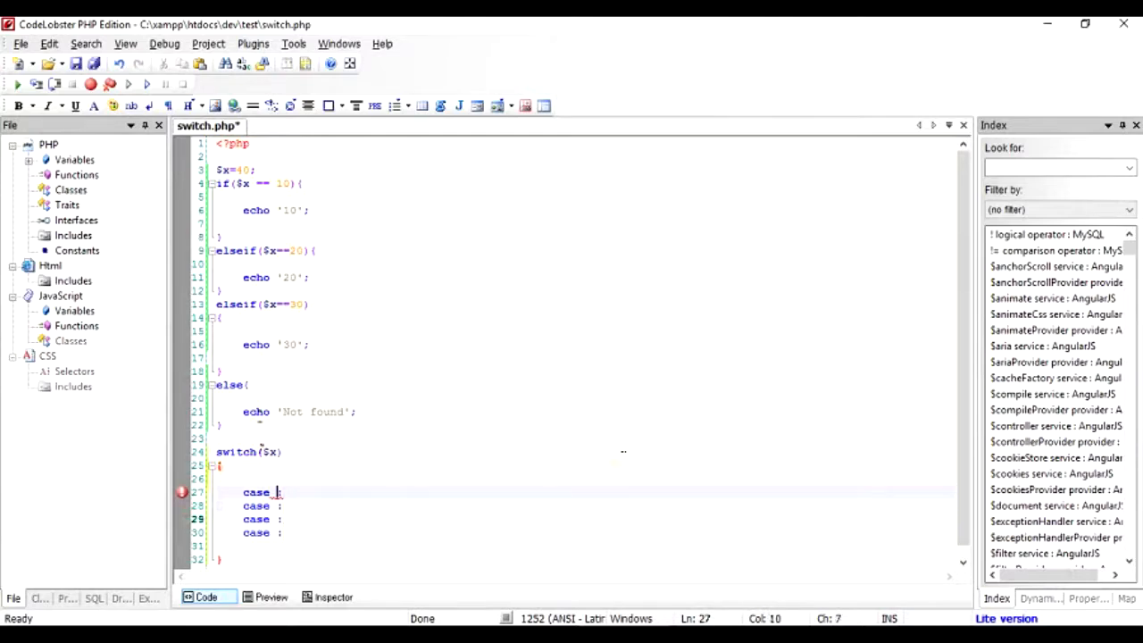
- Fill in cases 10, 20 and 30 with echo and break statements
type("10")
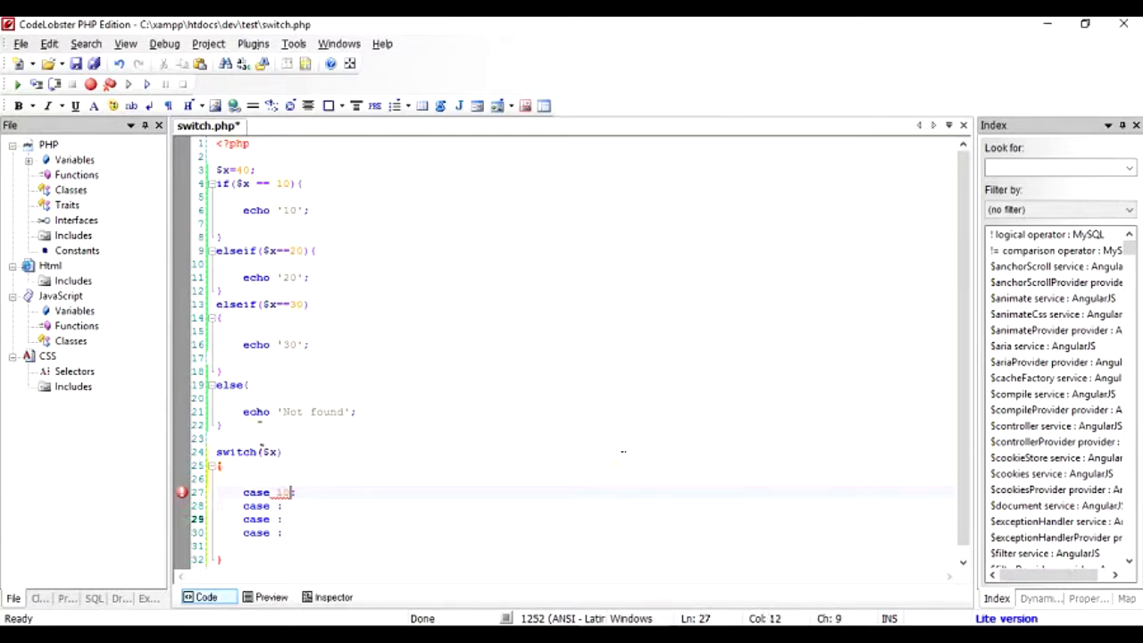
type("20")
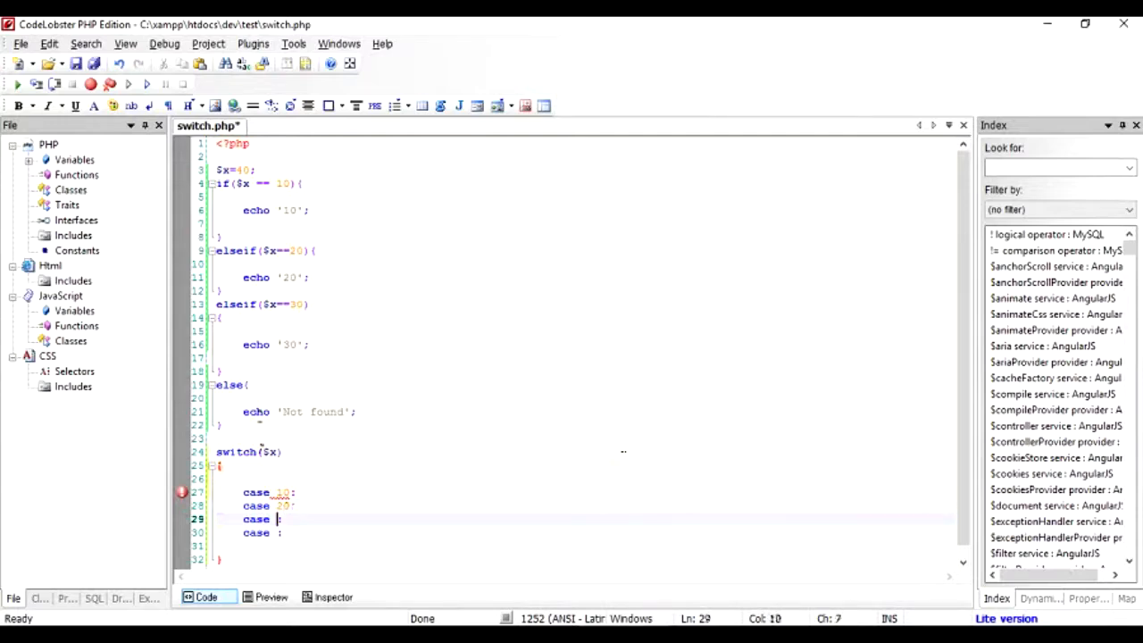
type("30:")
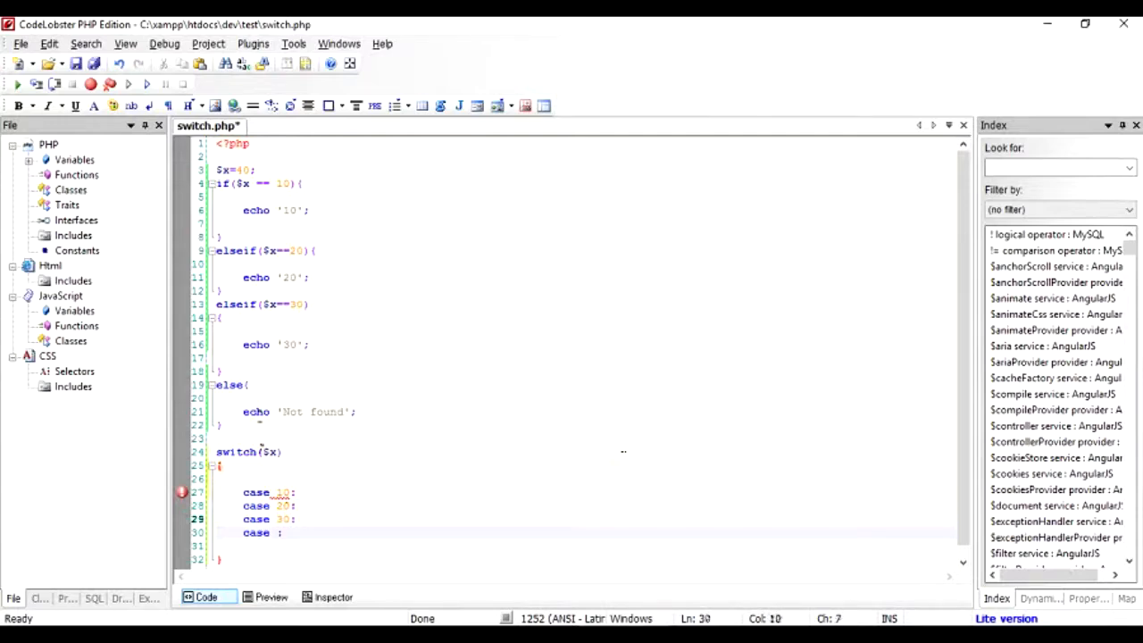
type("30")
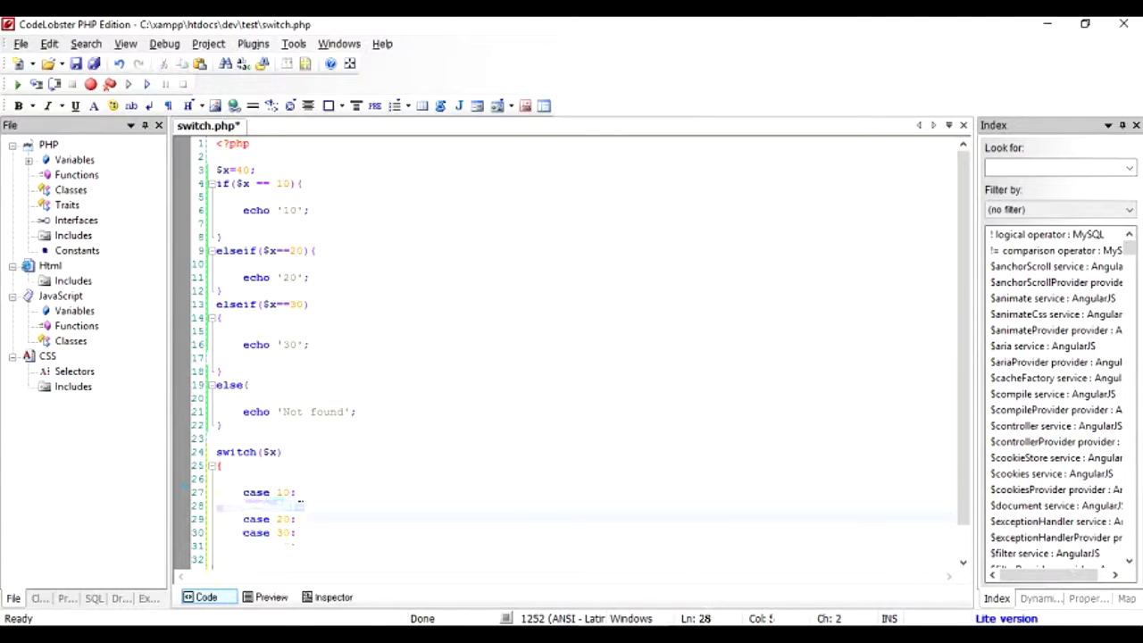
type("echo '10';")
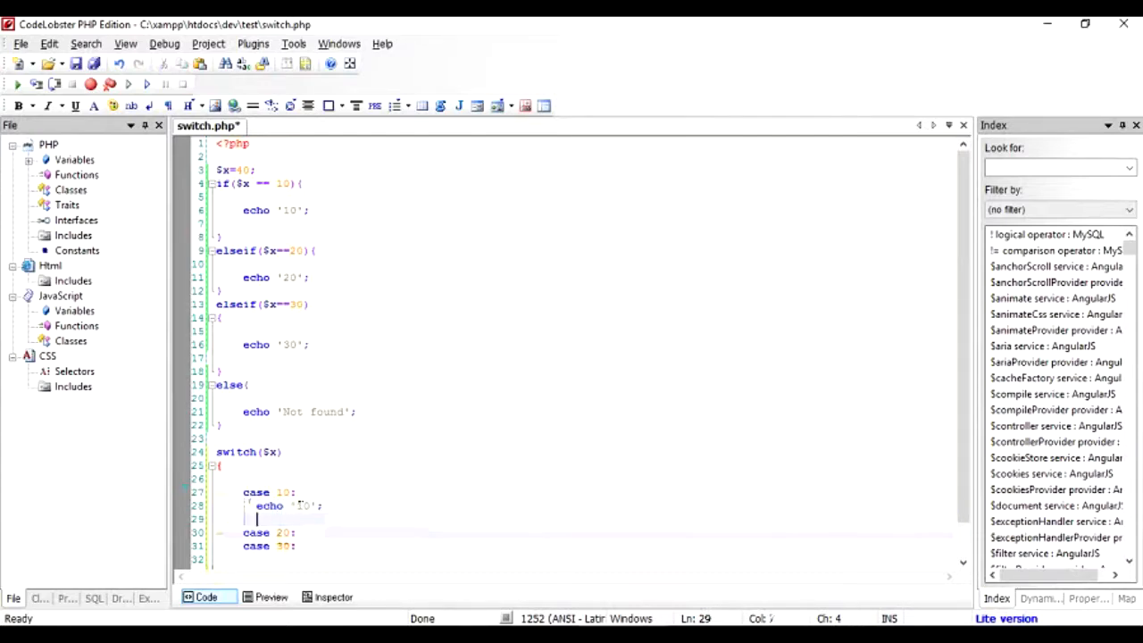
type("break;")
type("echo '20';")
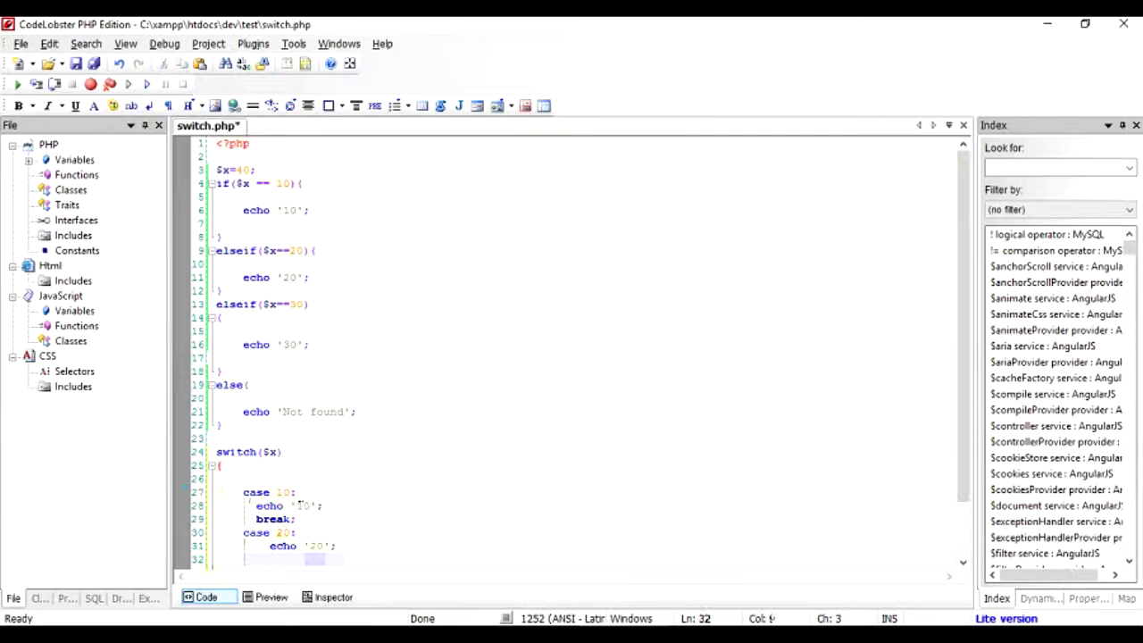
type("break;")
type("/*")
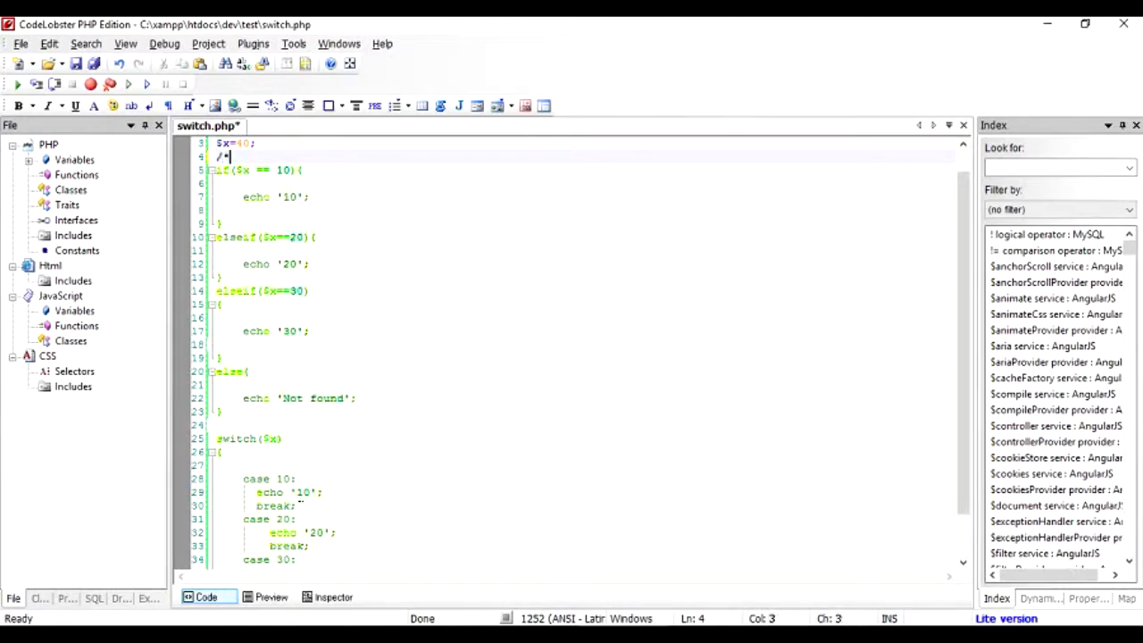
- Close the comment with */ on the blank line after the else block
left_click(219, 424)
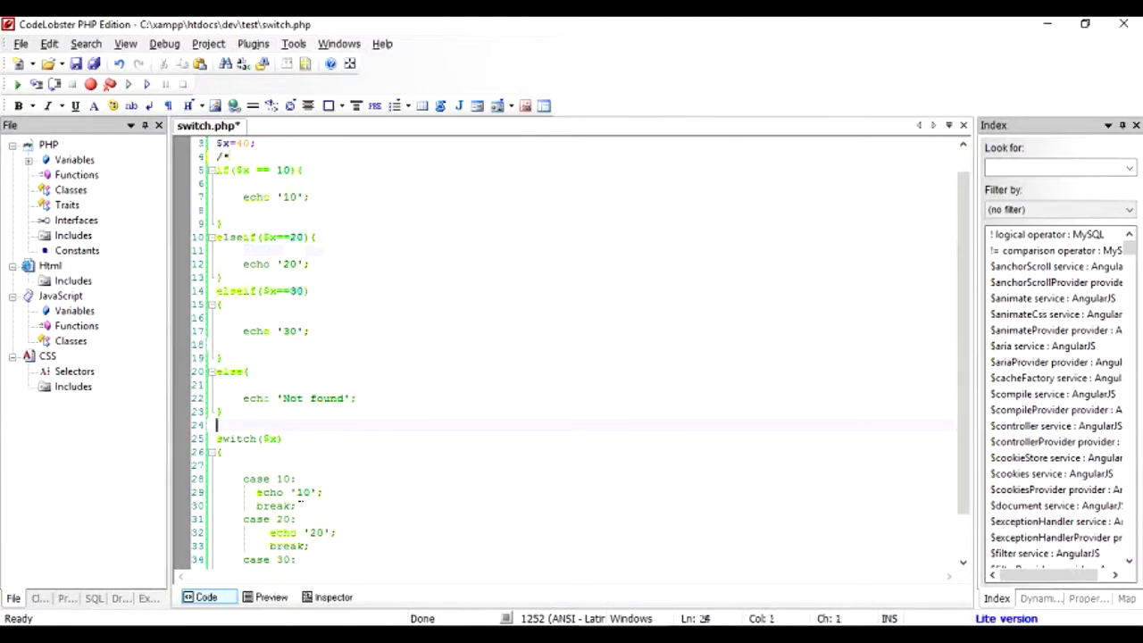
type("*/")
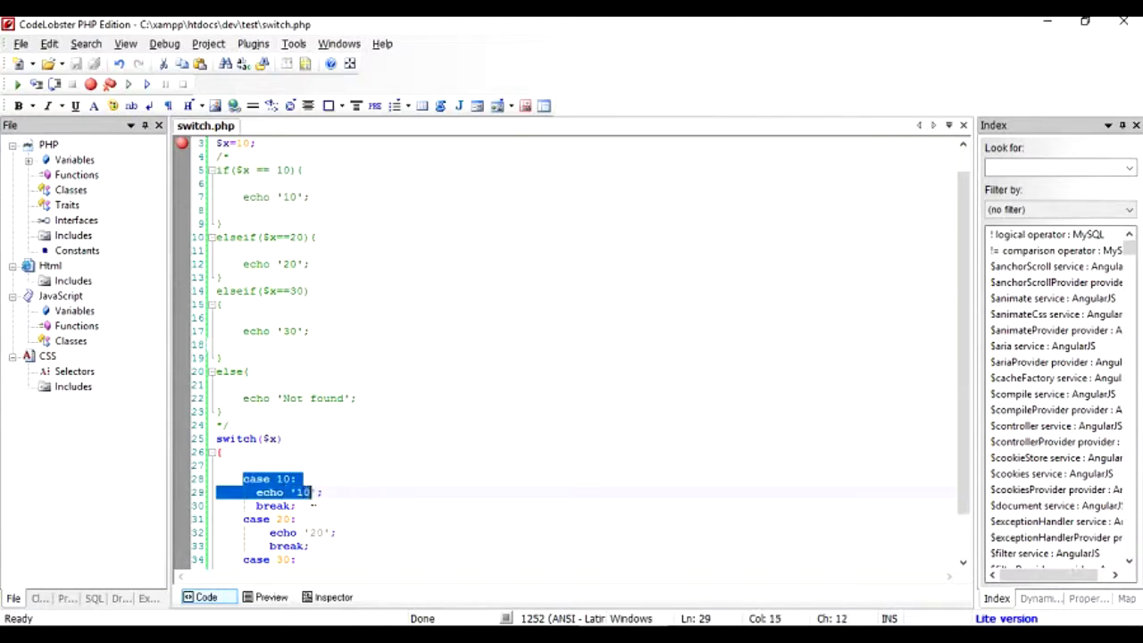
left_click(294, 505)
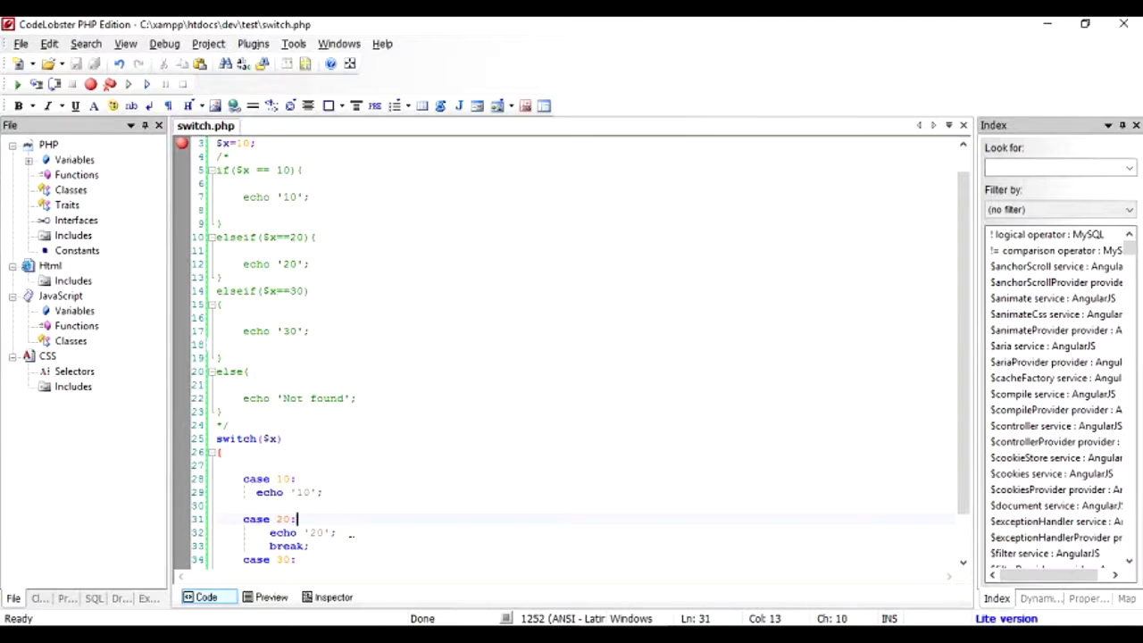
left_click(277, 505)
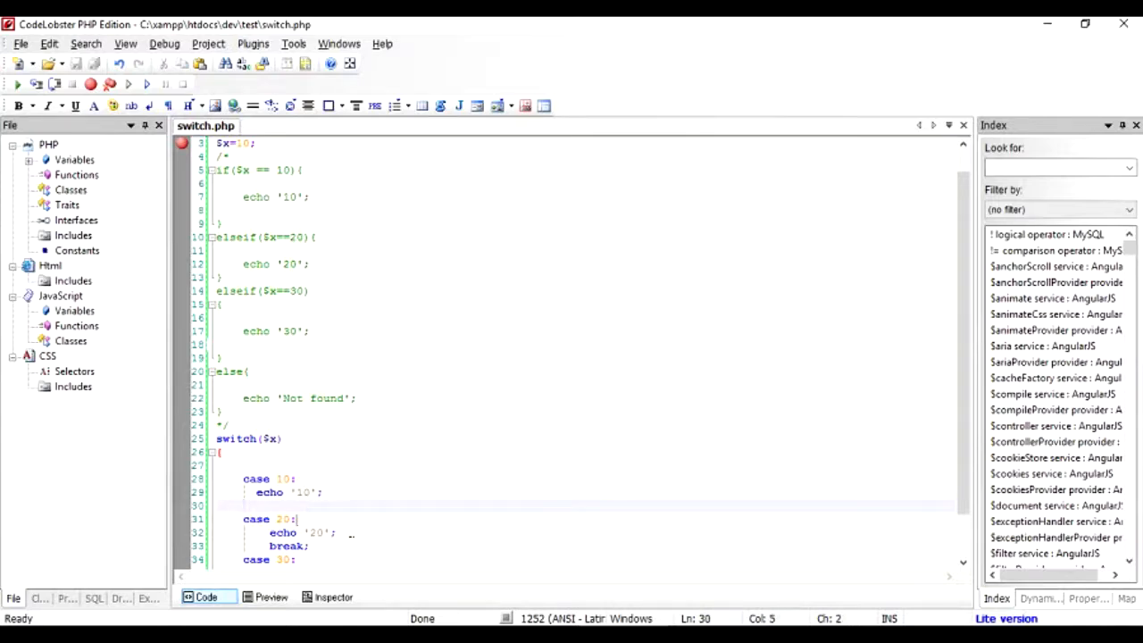
type("break;")
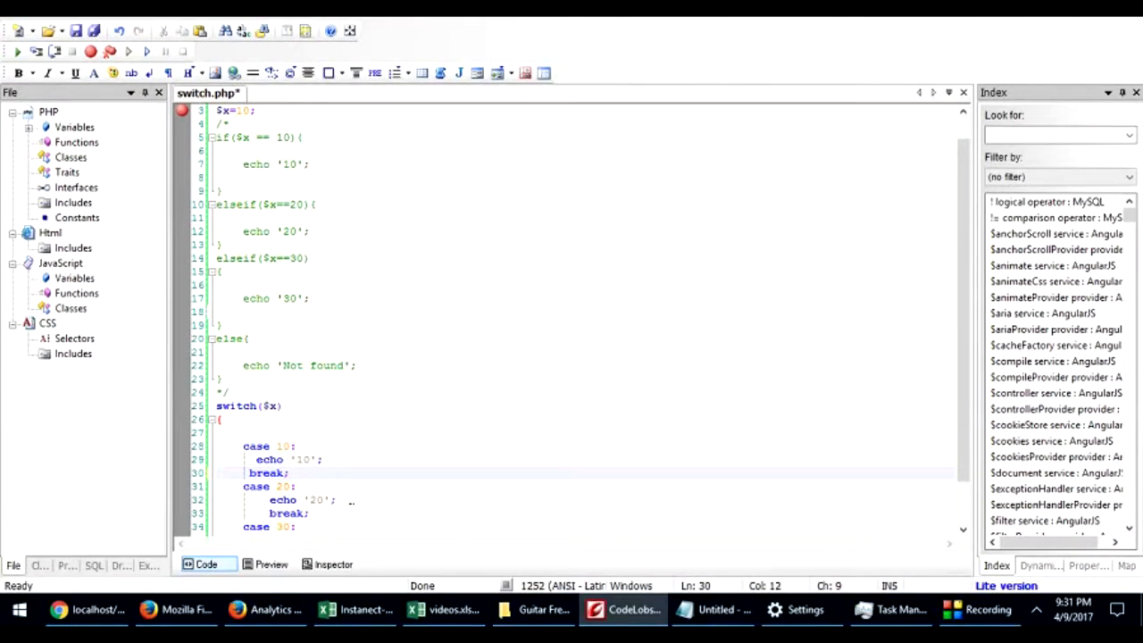
- Replace case 30 with a default echoing 'Not found' and set $x to 30
left_click(308, 459)
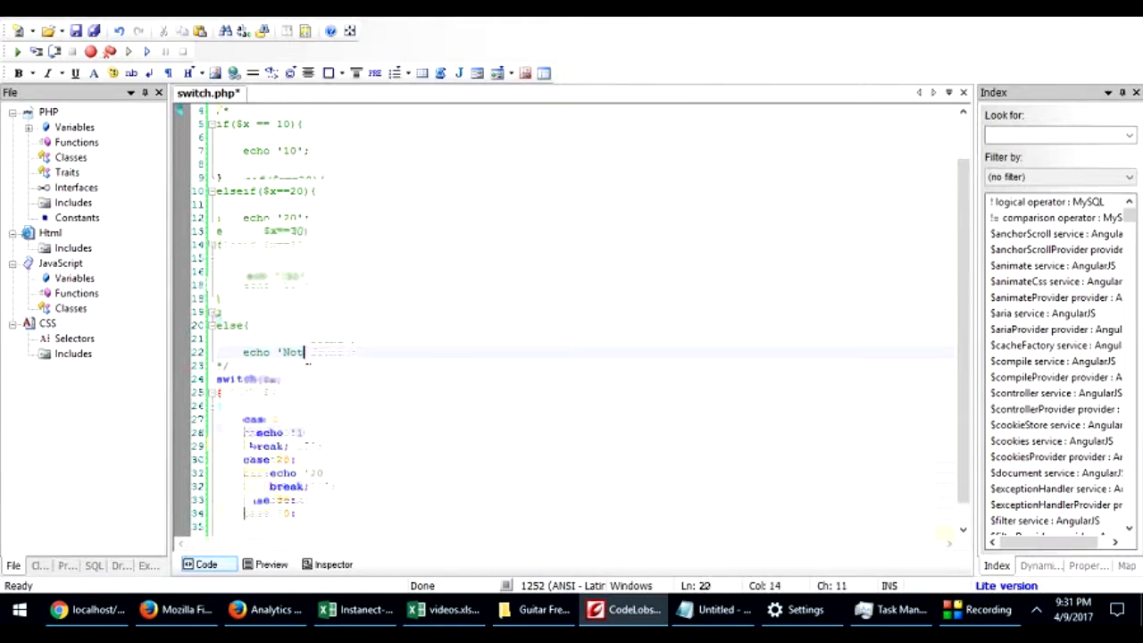
left_click(297, 513)
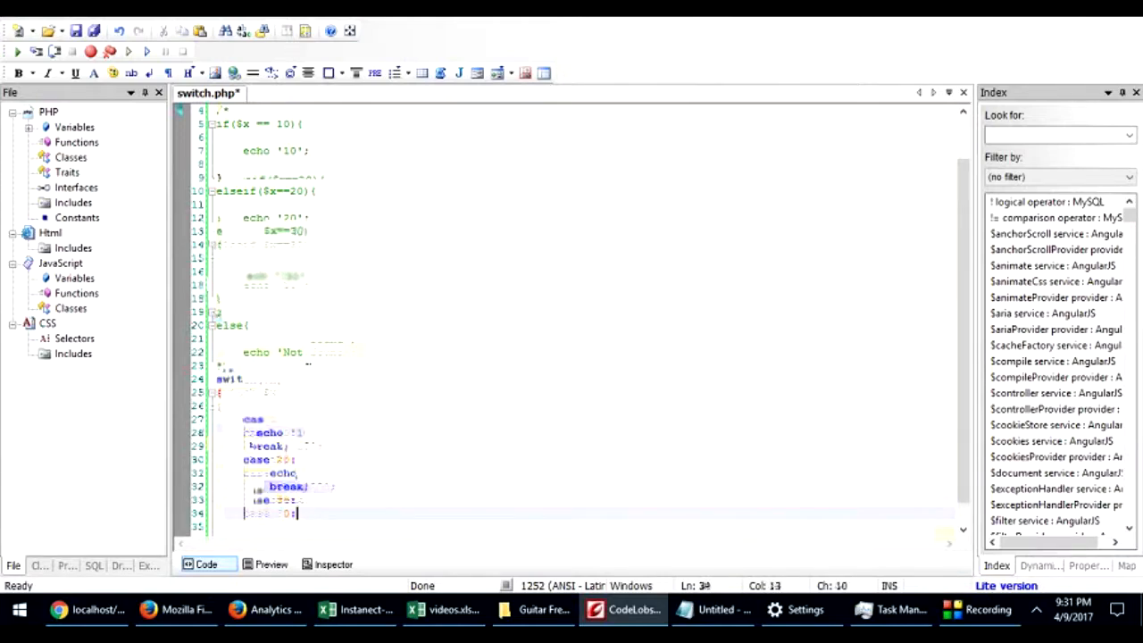
triple_click(258, 512)
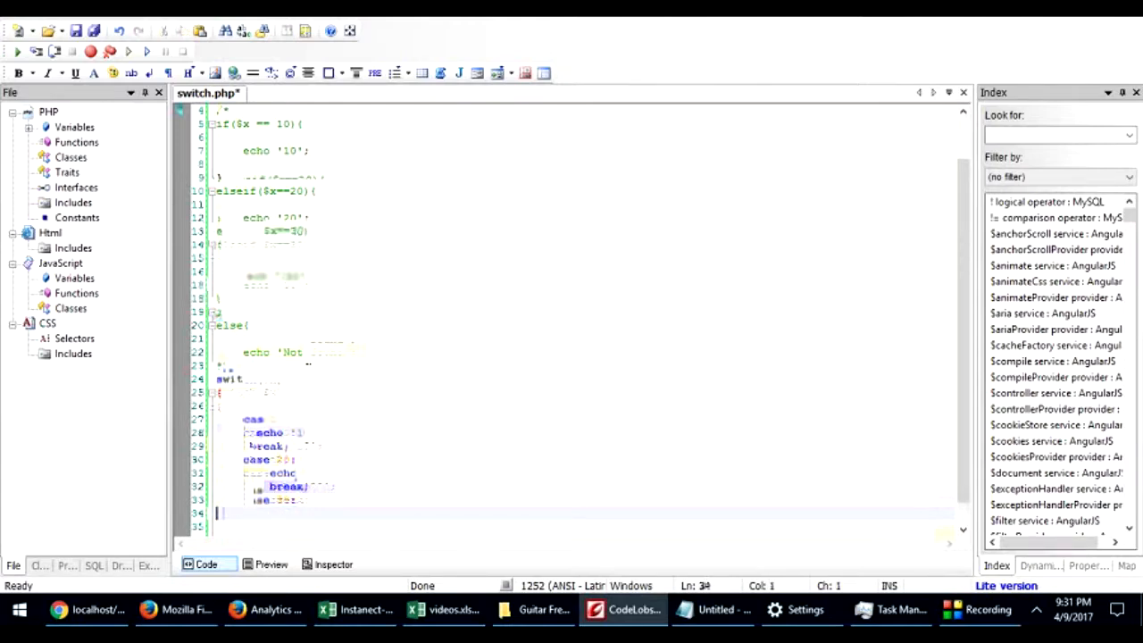
type("default:")
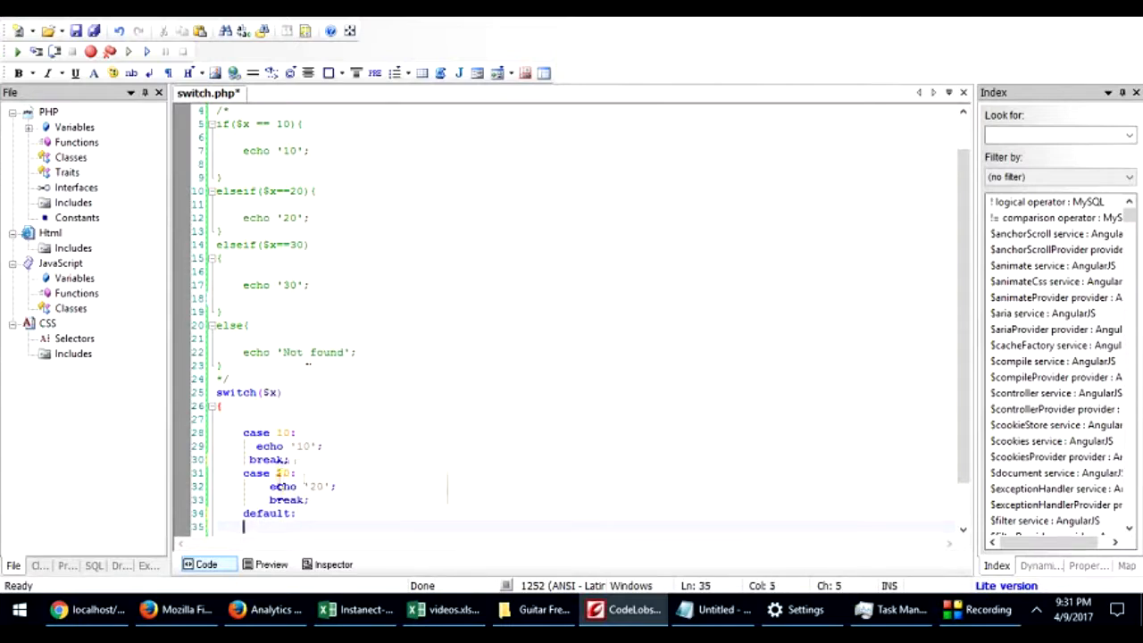
type("echo '")
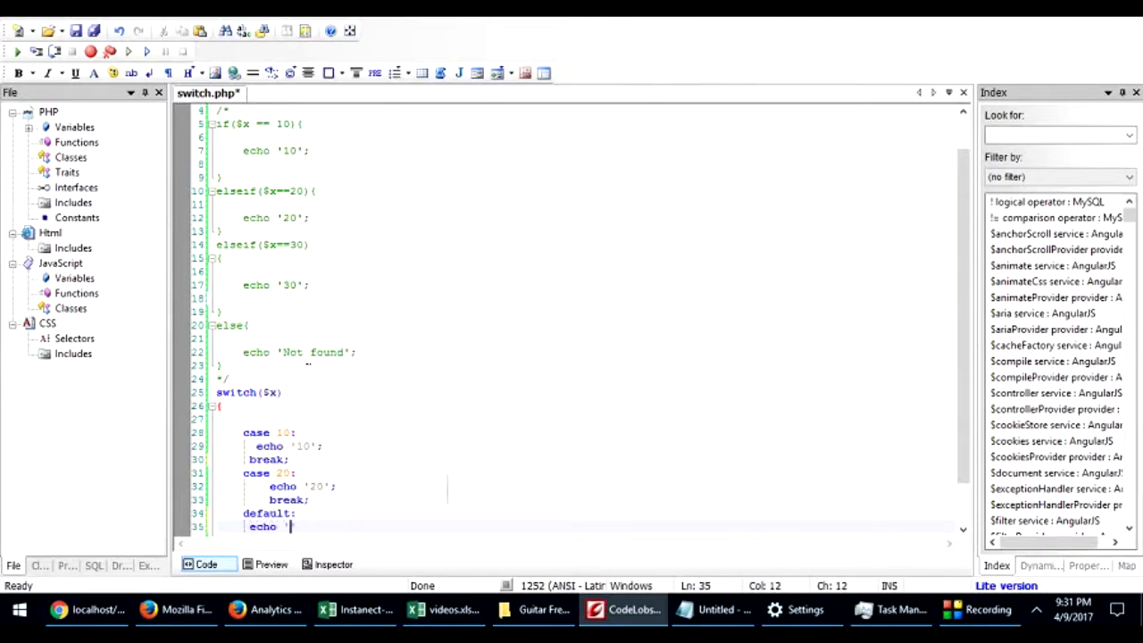
type("Not found'")
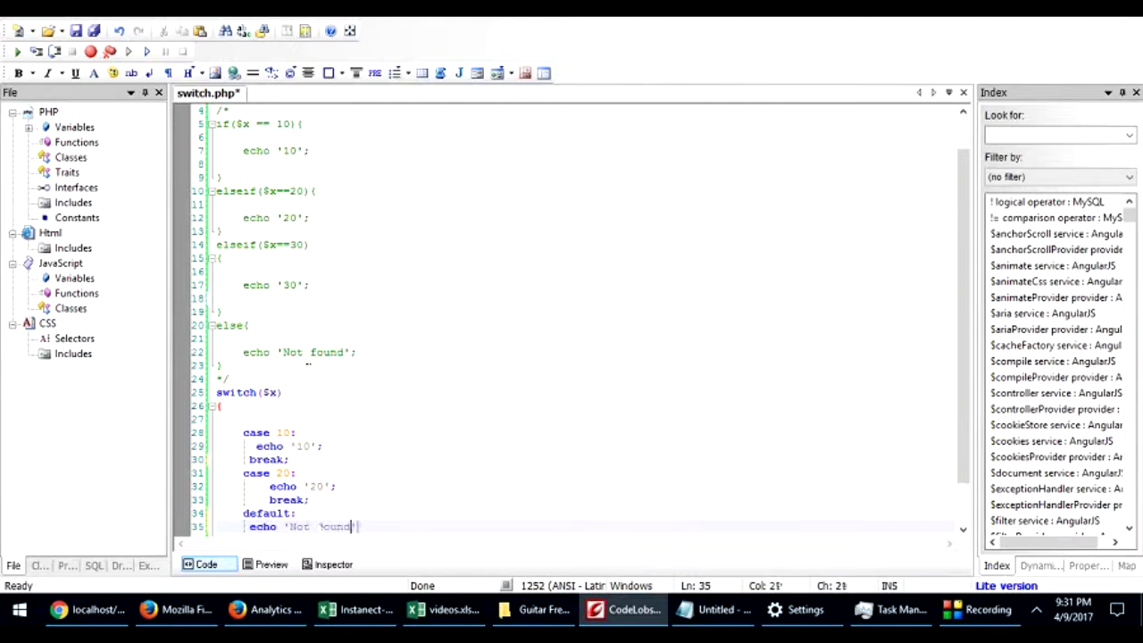
type(";")
type("$x =")
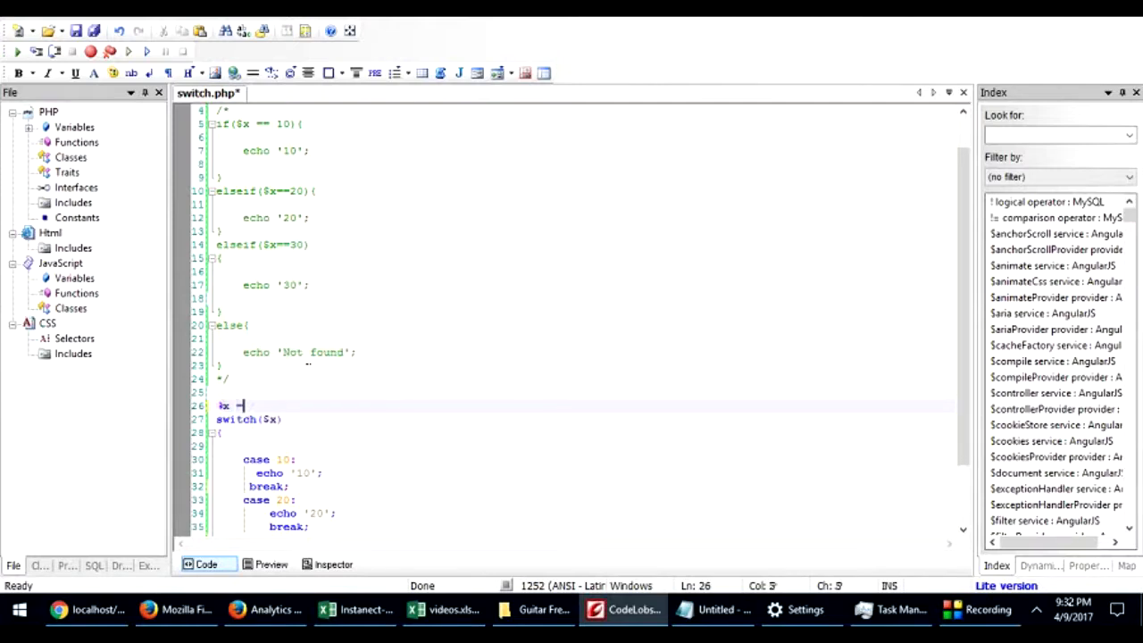
type("30;")
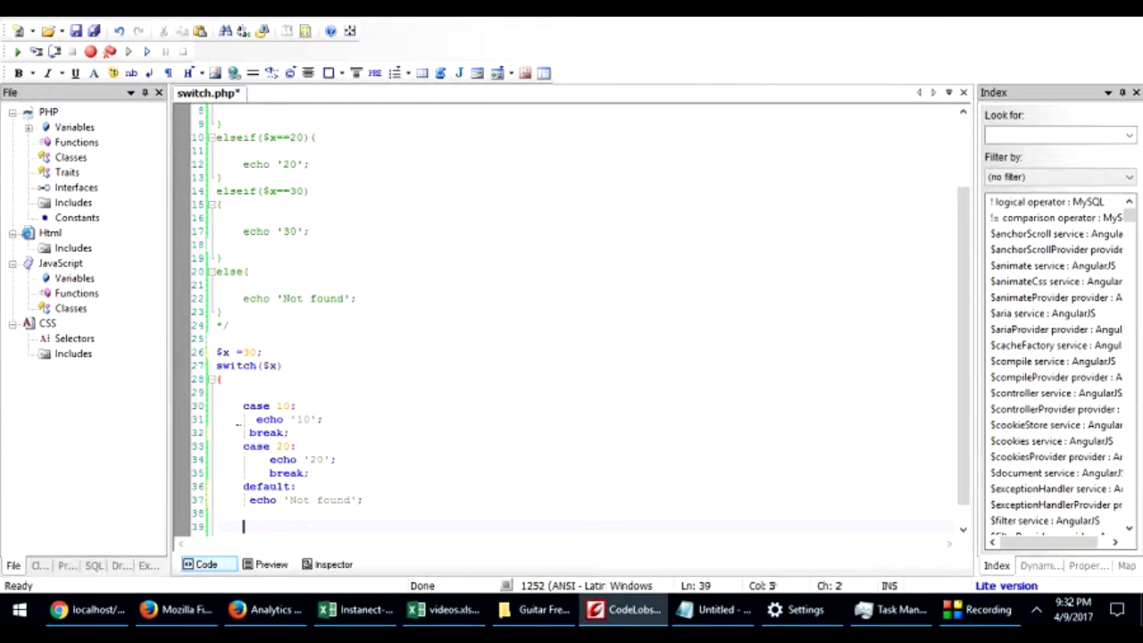
left_click_drag(243, 405, 337, 459)
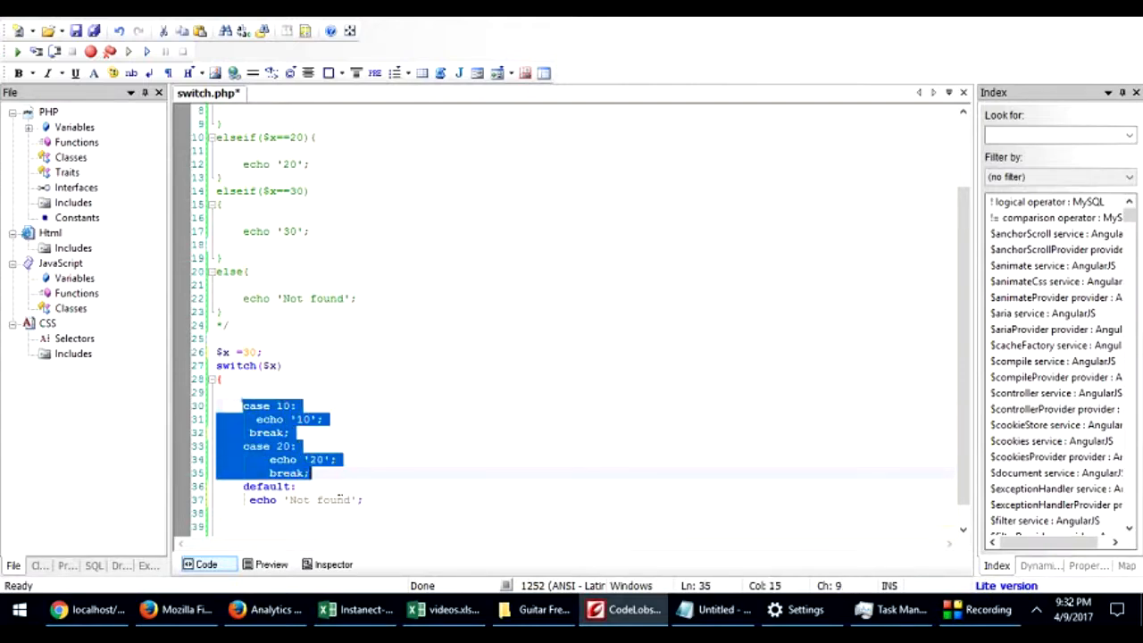
- Save, then delete case 10's echo and break lines so it falls through
key("ctrl+s")
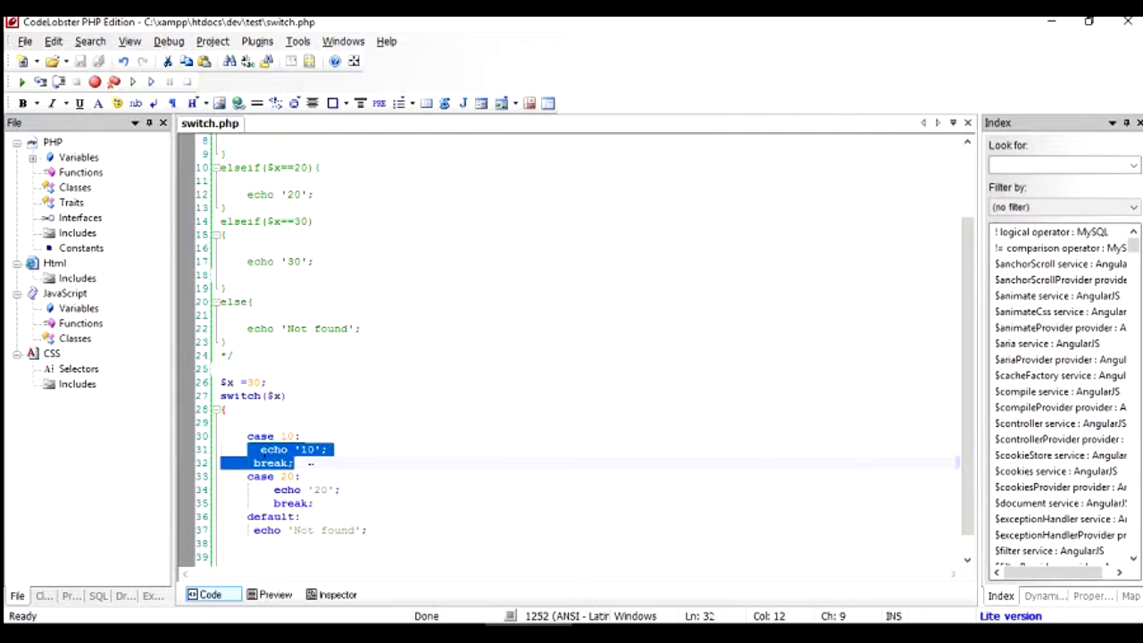
key("Delete")
type("Found")
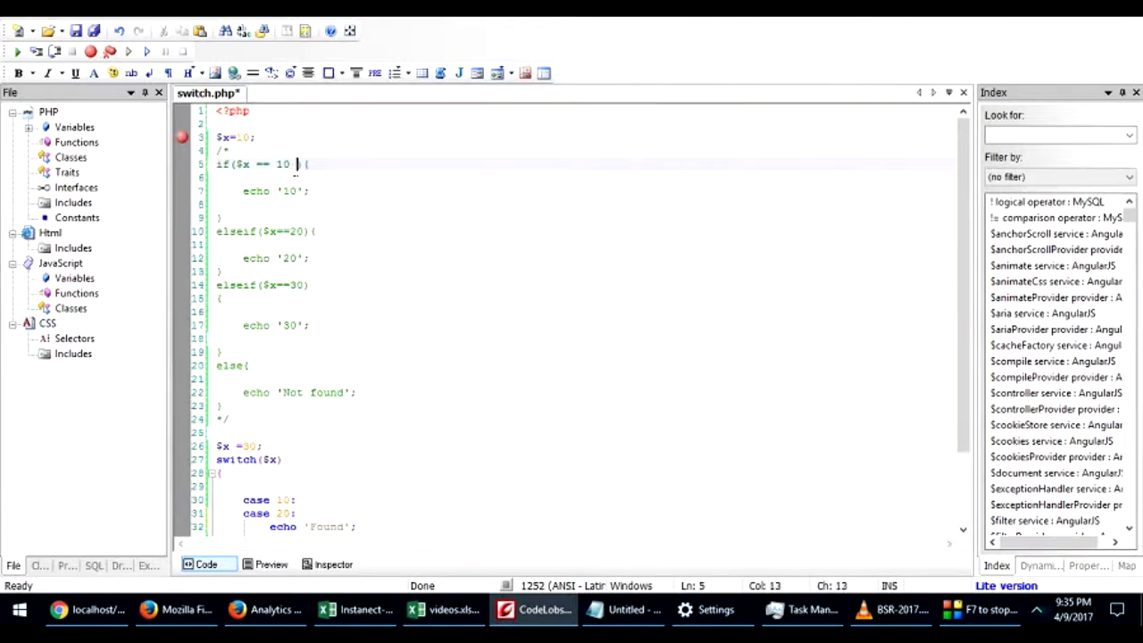
- Extend the commented if condition with || $x==20, set $x to 10, and save
type("&&")
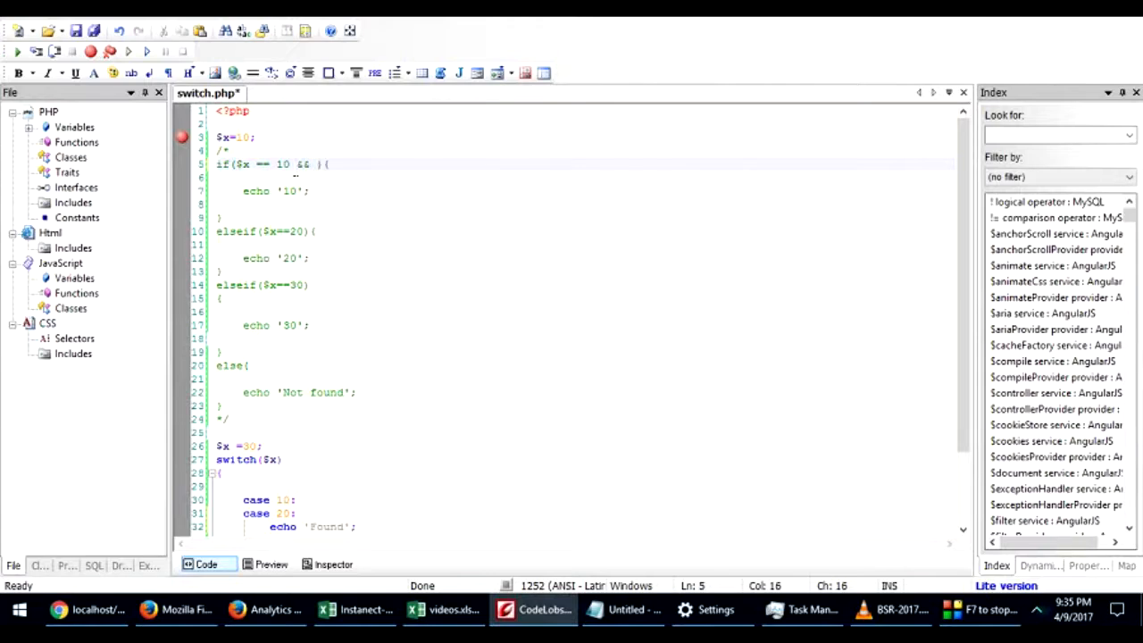
key("BackSpace")
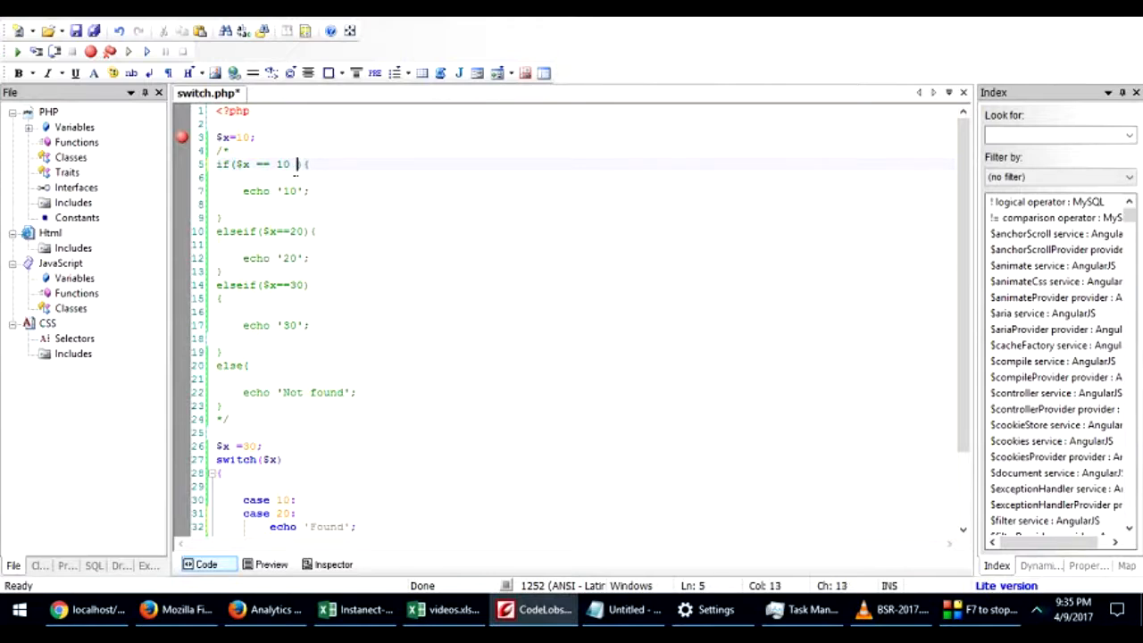
type("||")
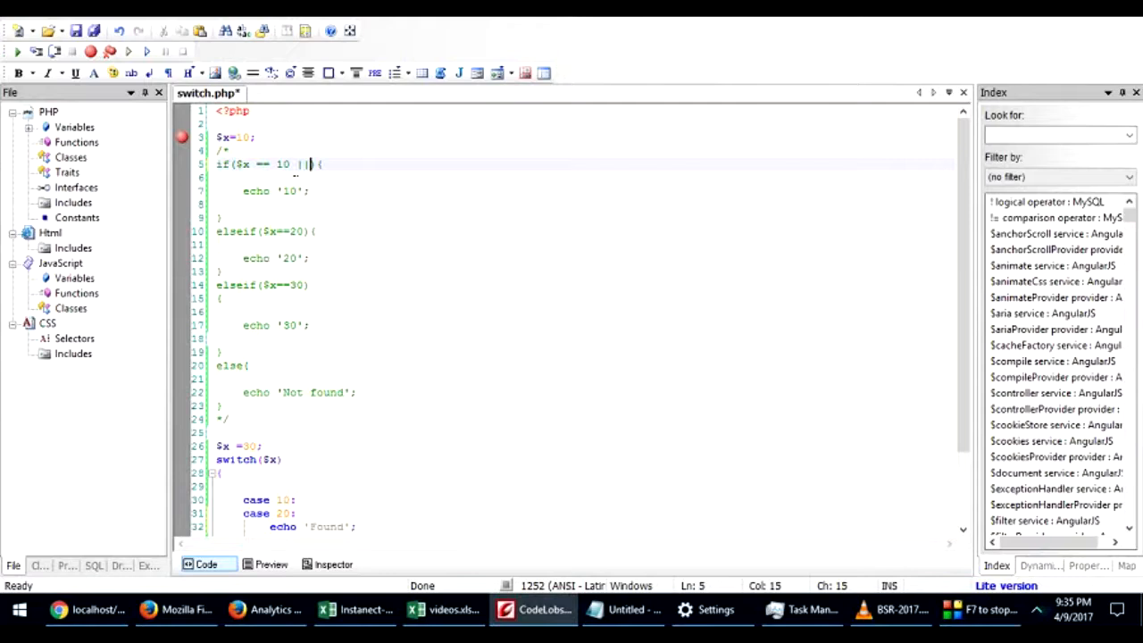
type("$x==20")
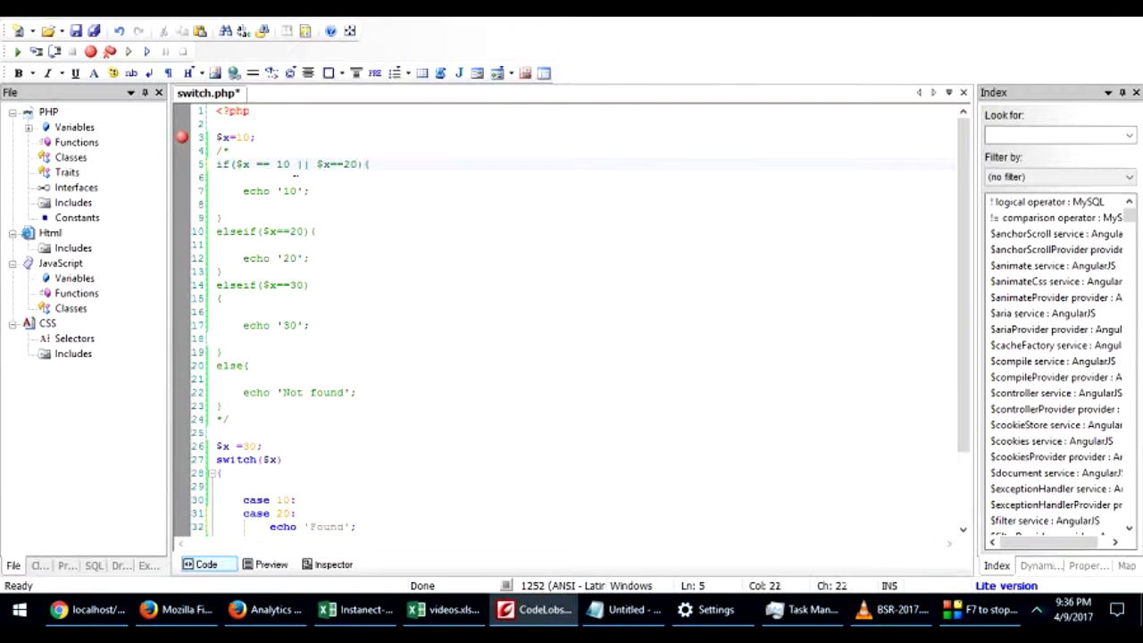
double_click(262, 164)
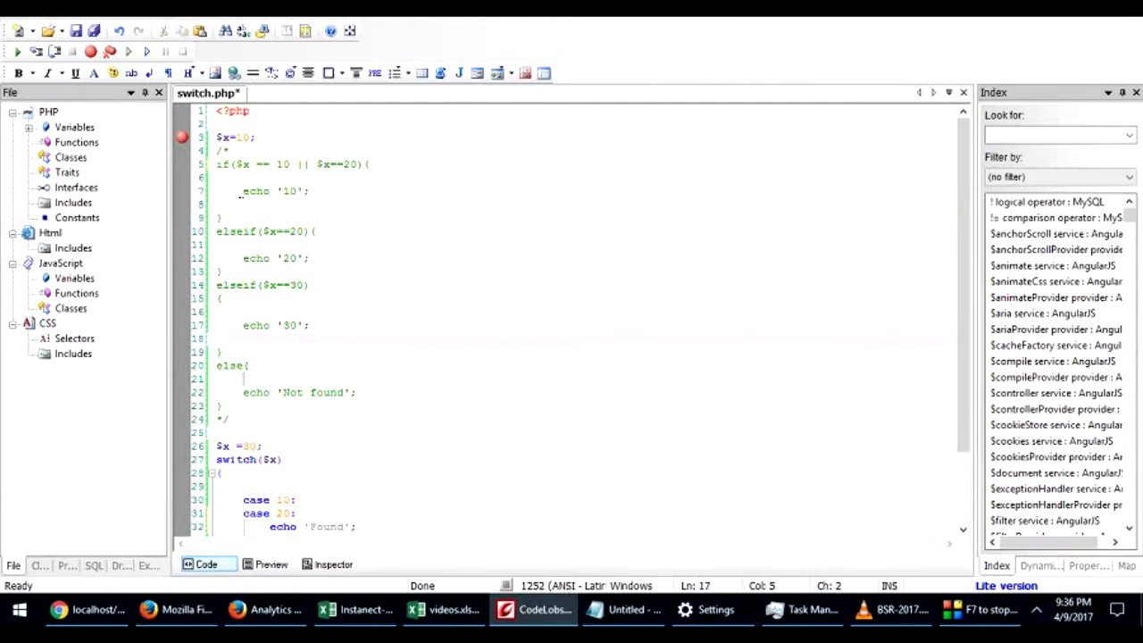
scroll("down", 3)
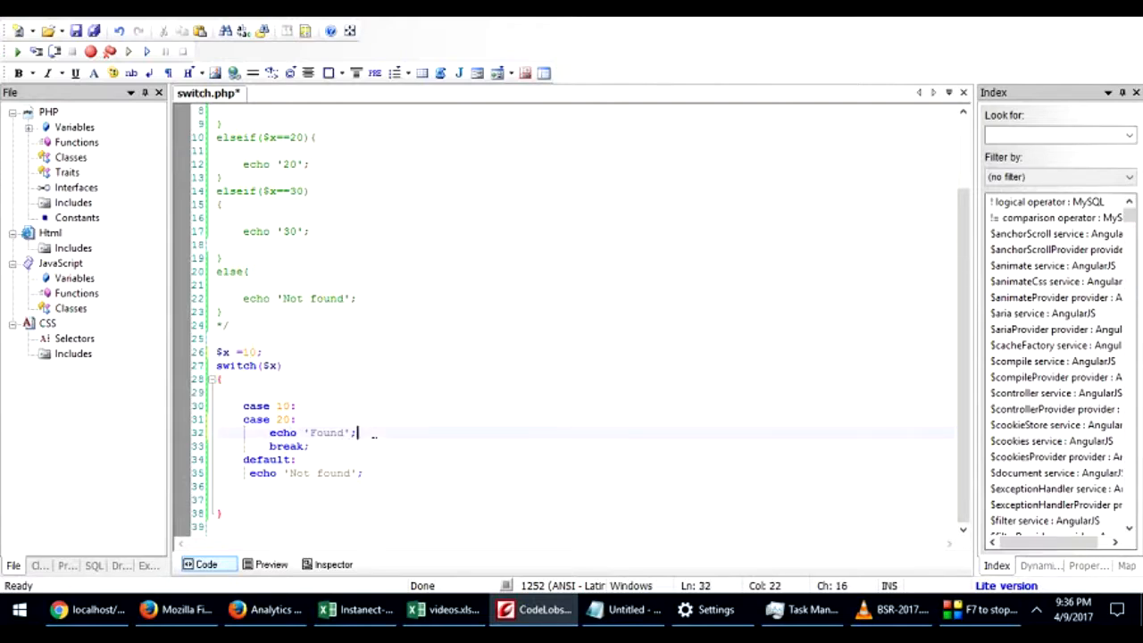
key("ctrl+s")
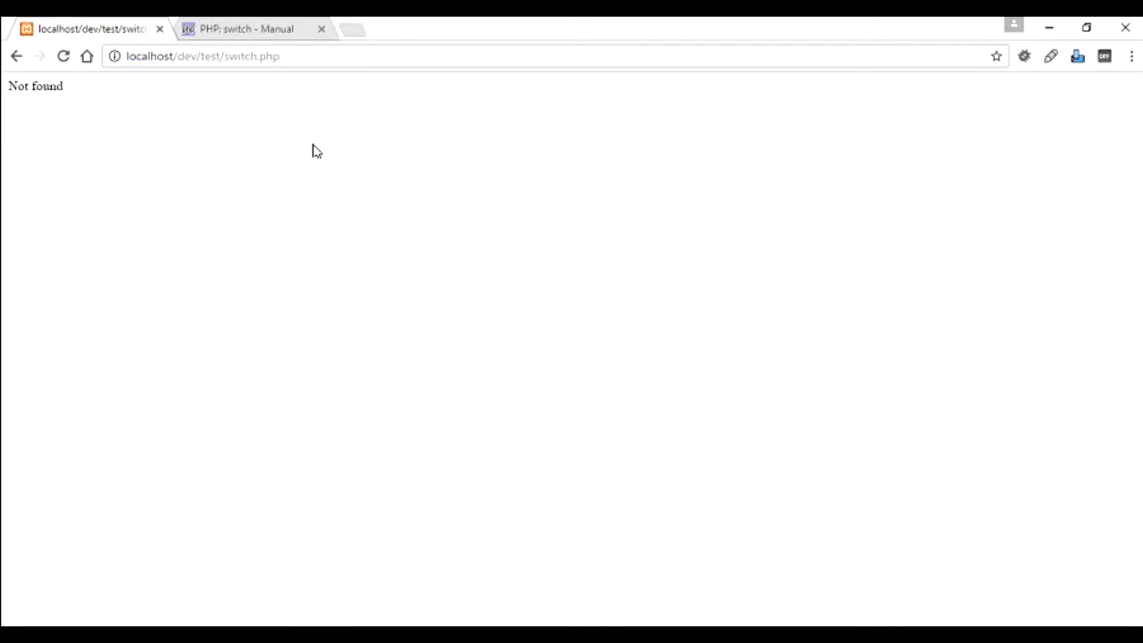
- Reload switch.php in Chrome so the page prints Found
left_click(64, 56)
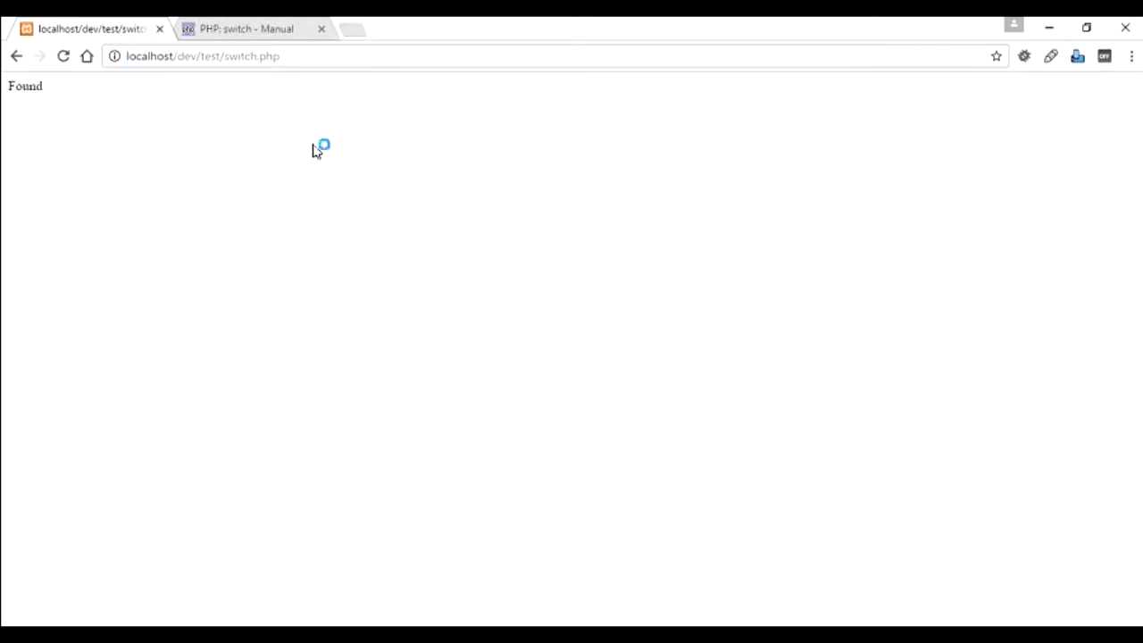
mouse_move(188, 456)
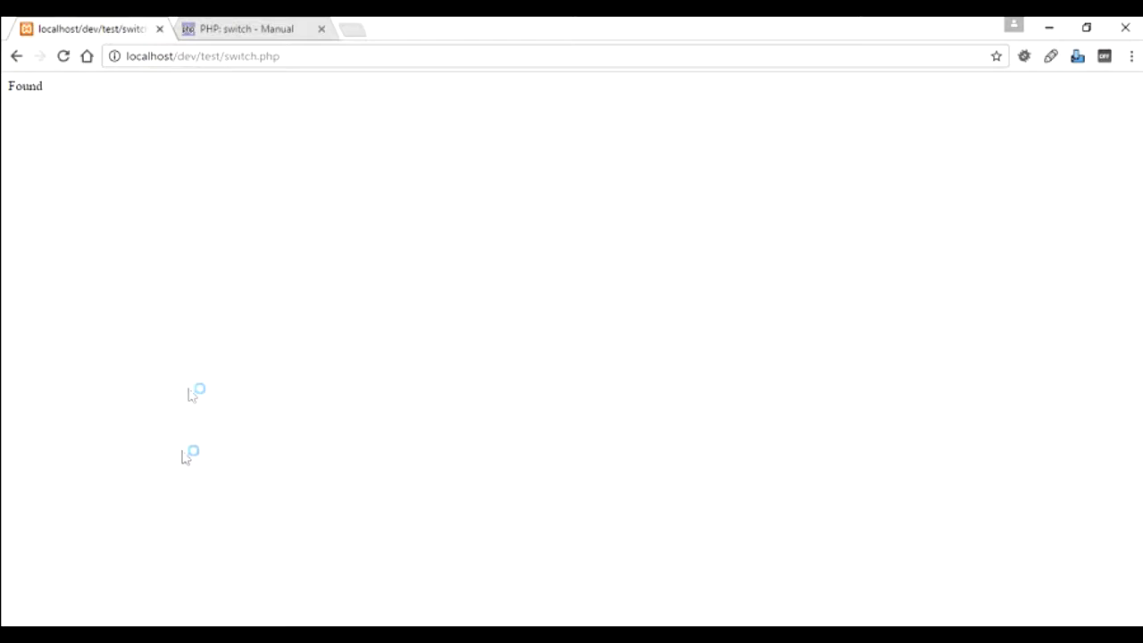
mouse_move(191, 508)
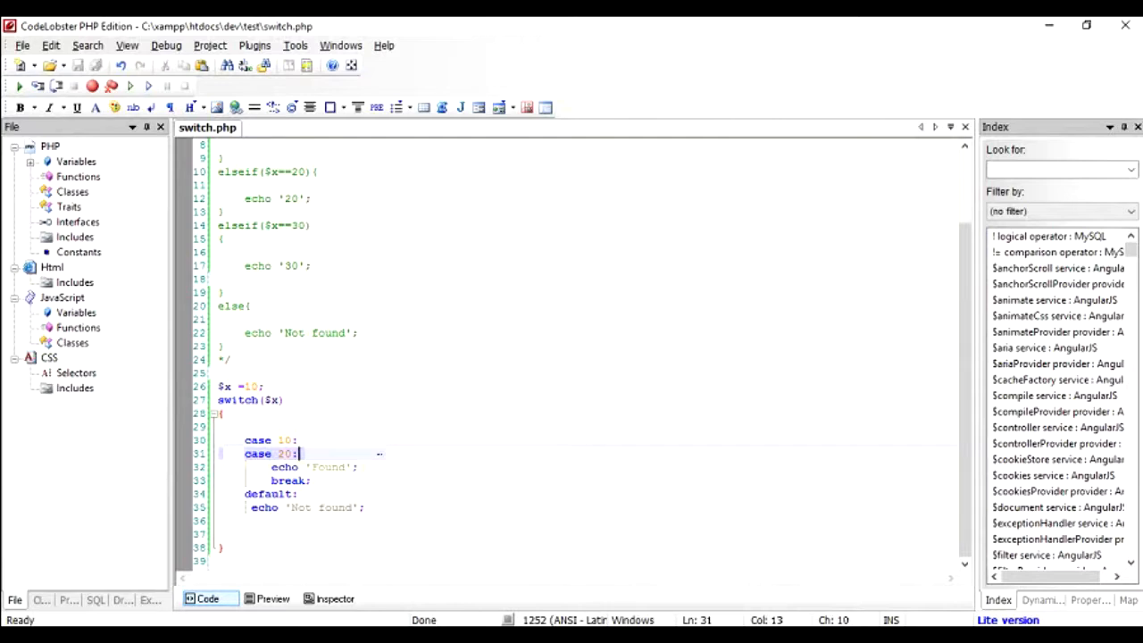
- Edit the value assigned to $x on line 26, then return to Chrome
left_click(252, 386)
type("2")
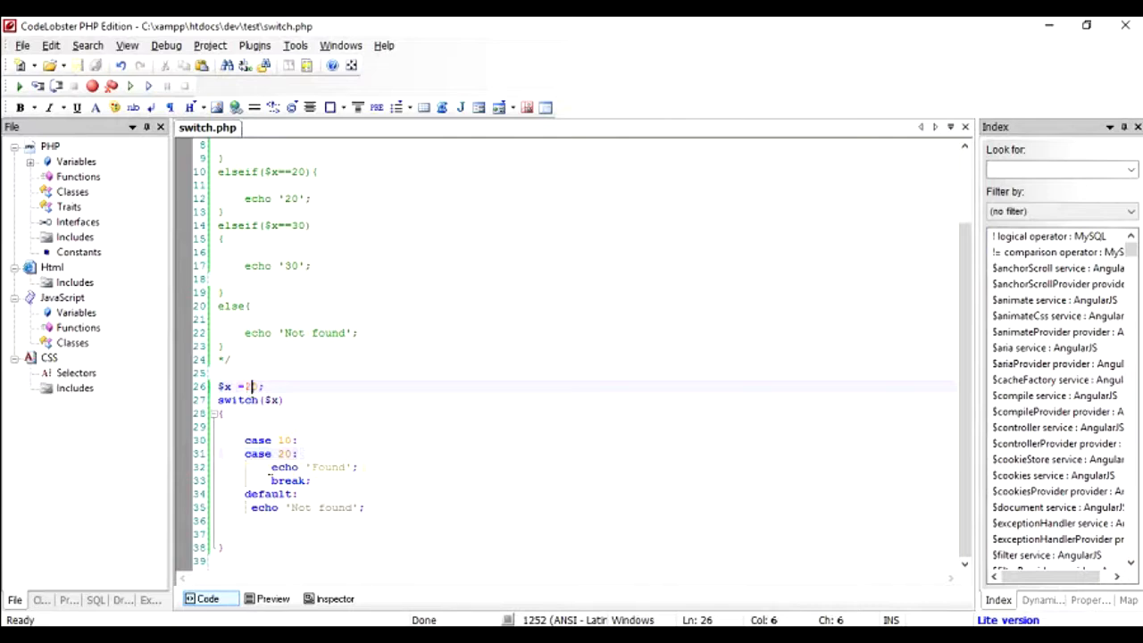
key("alt+tab")
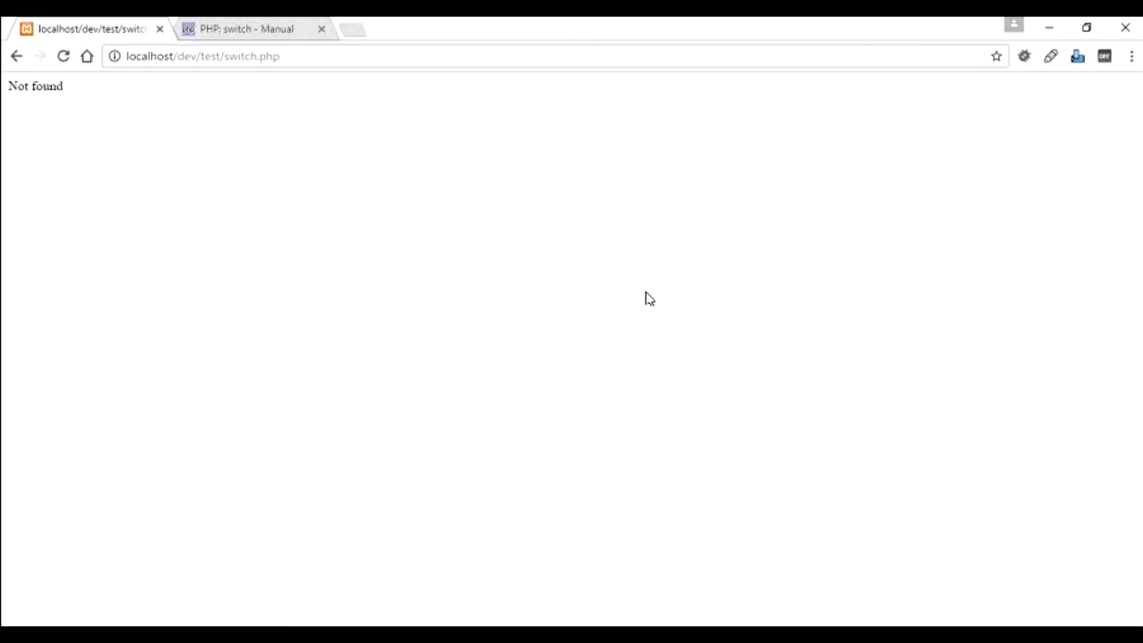
mouse_move(652, 456)
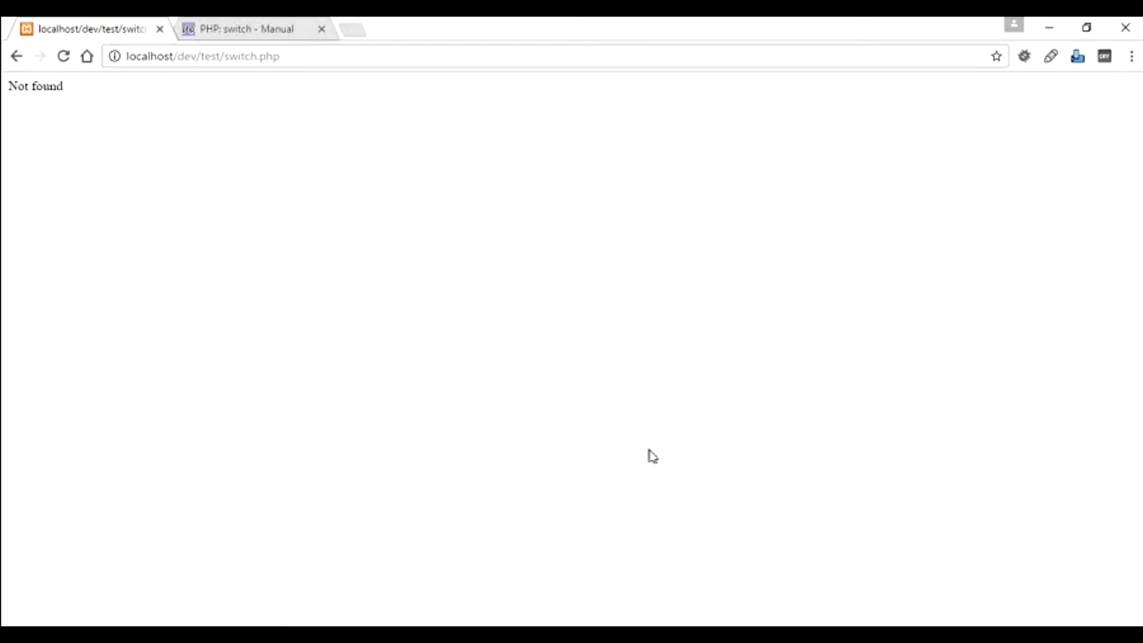
mouse_move(776, 438)
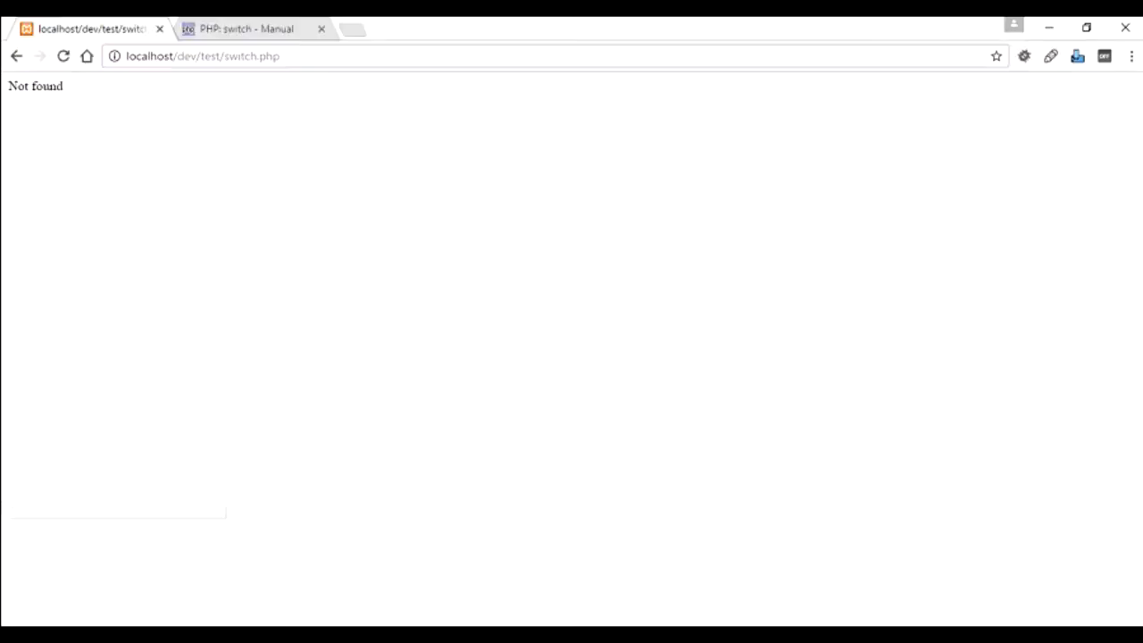
- Read the PHP switch manual page down to the user notes and back to Example #1
left_click(251, 28)
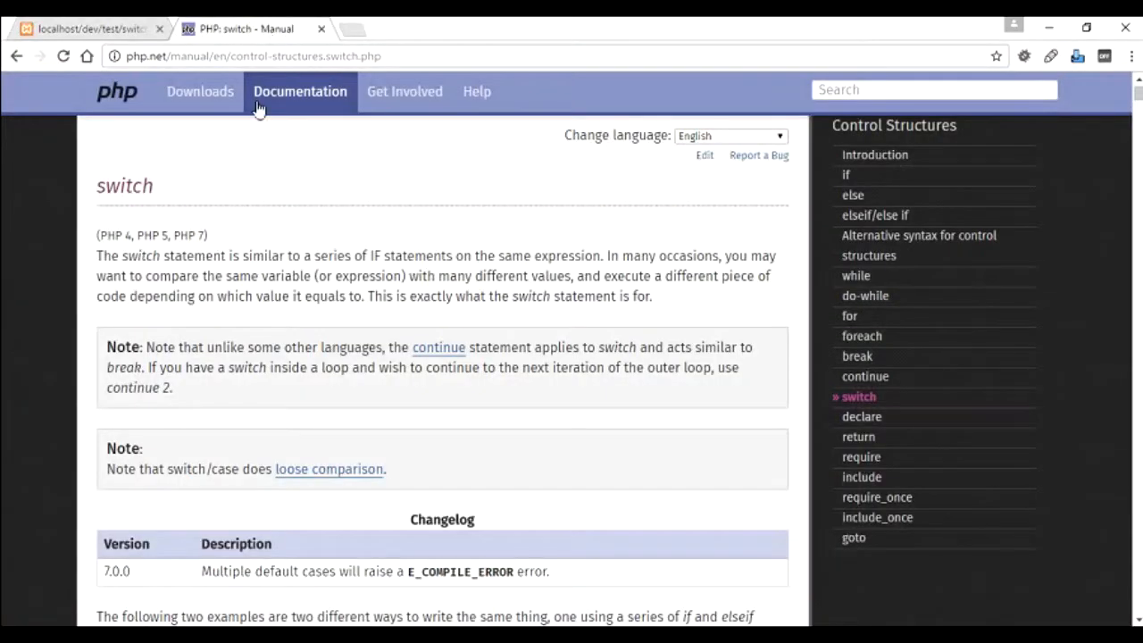
scroll("down", 3)
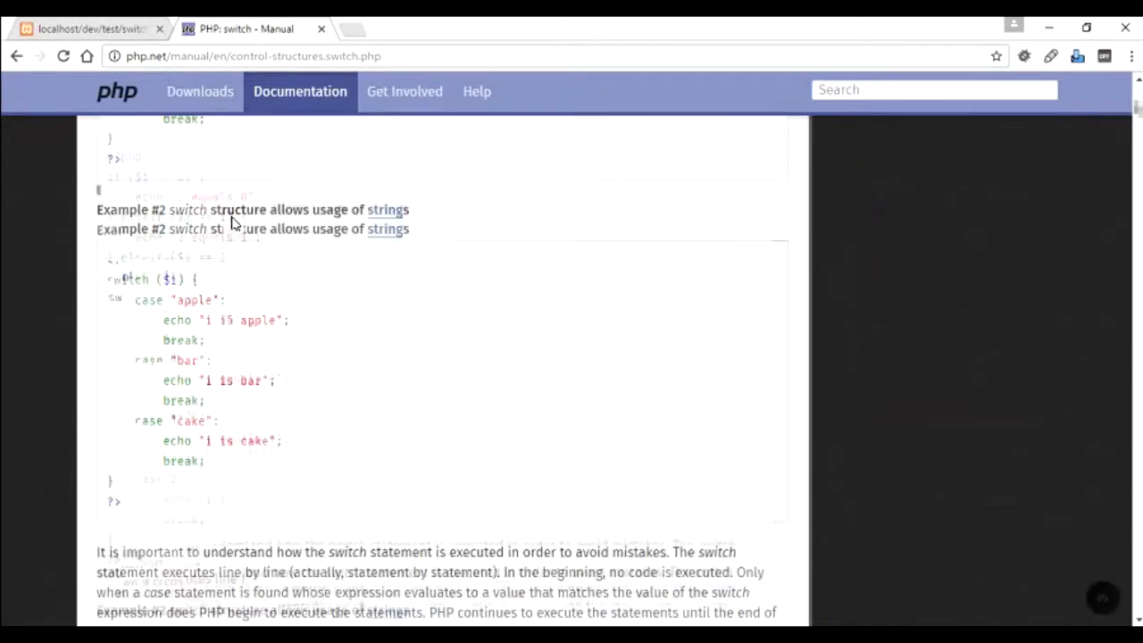
scroll("down", 3)
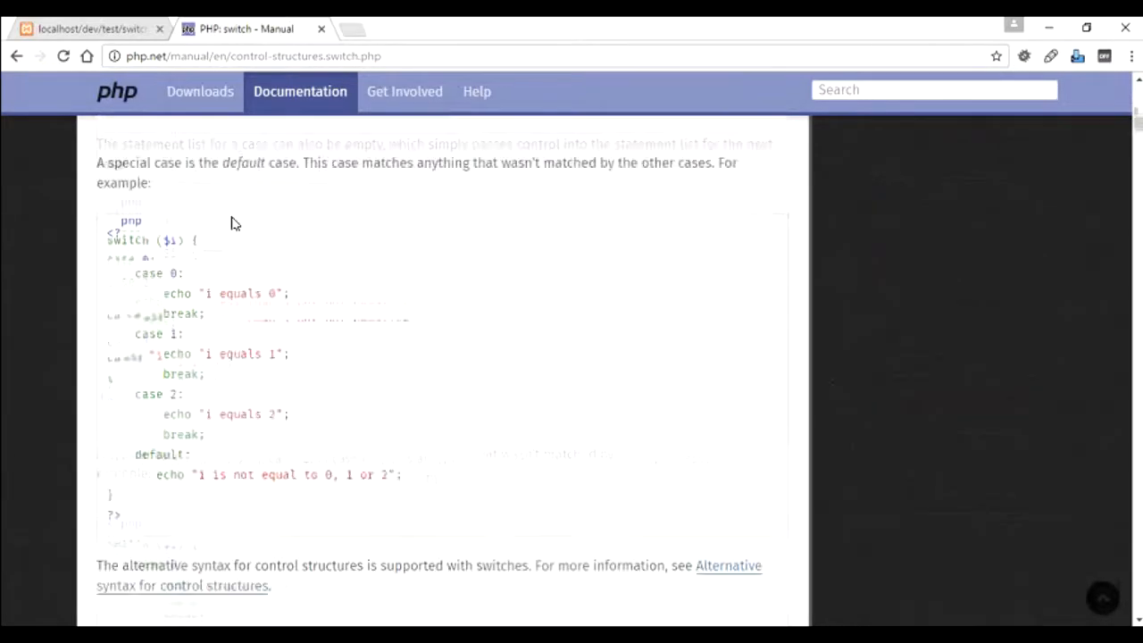
scroll("down", 3)
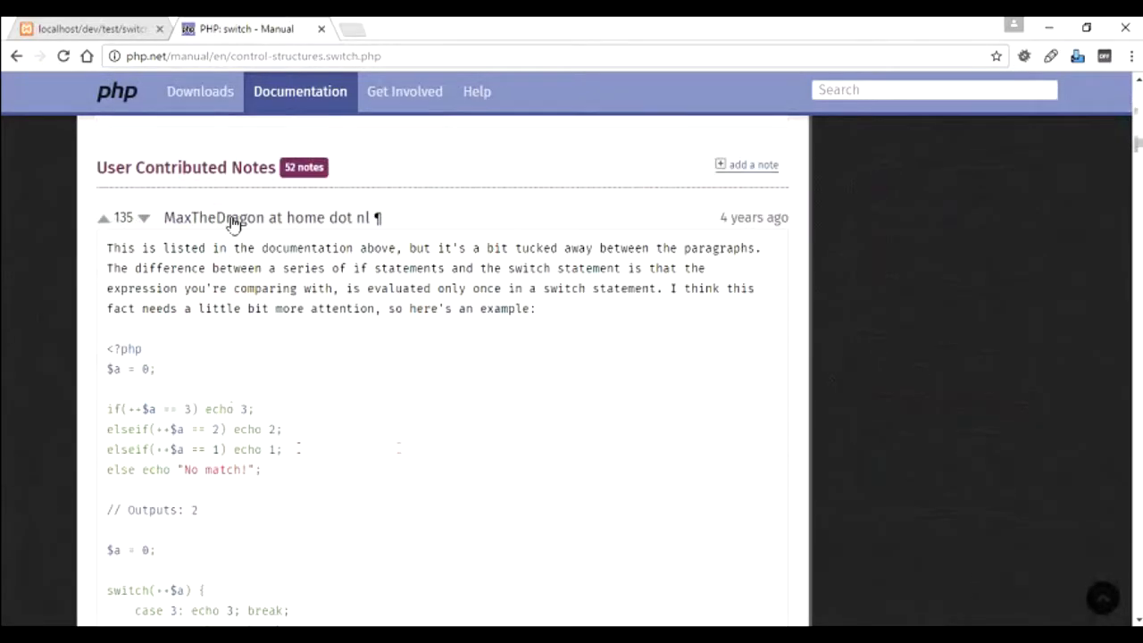
scroll("down", 3)
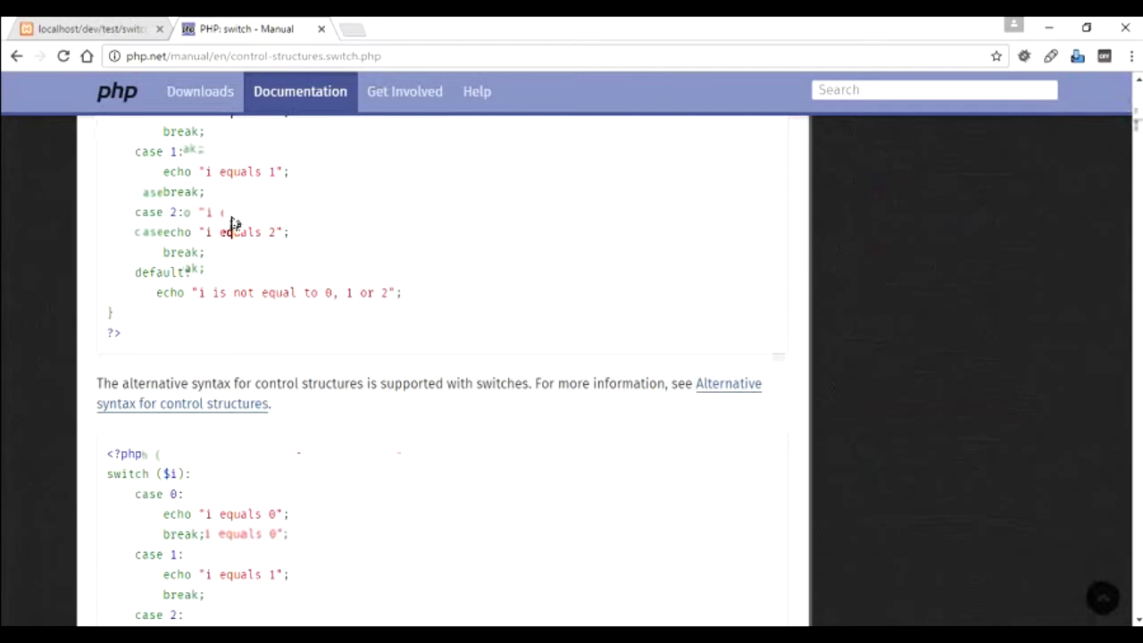
scroll("down", 3)
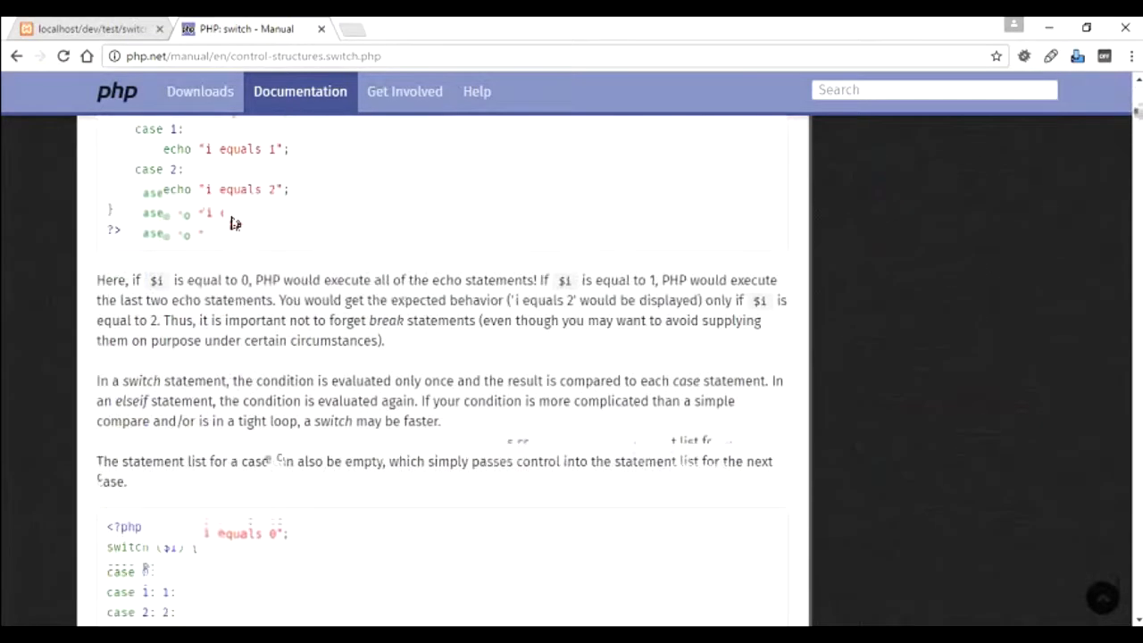
scroll("down", 3)
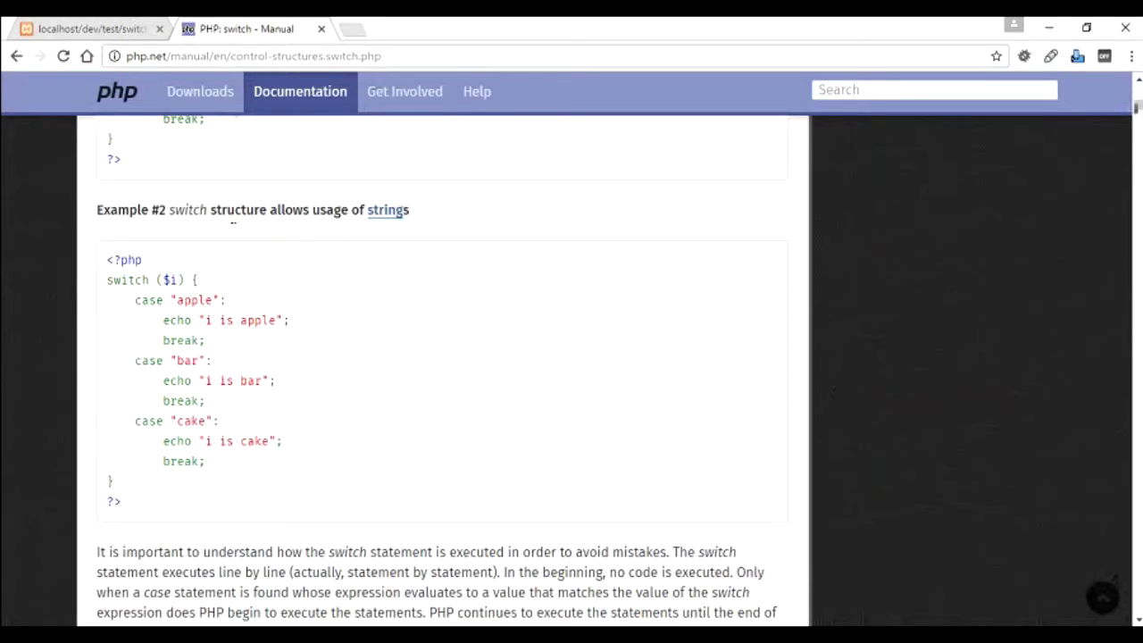
scroll("up", 3)
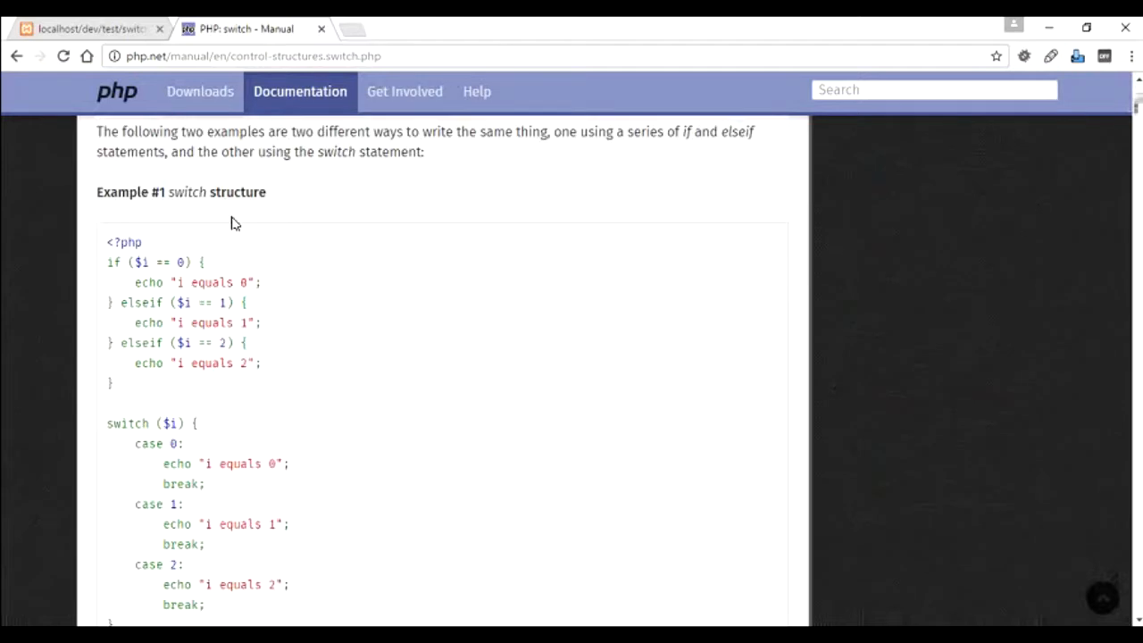
mouse_move(702, 269)
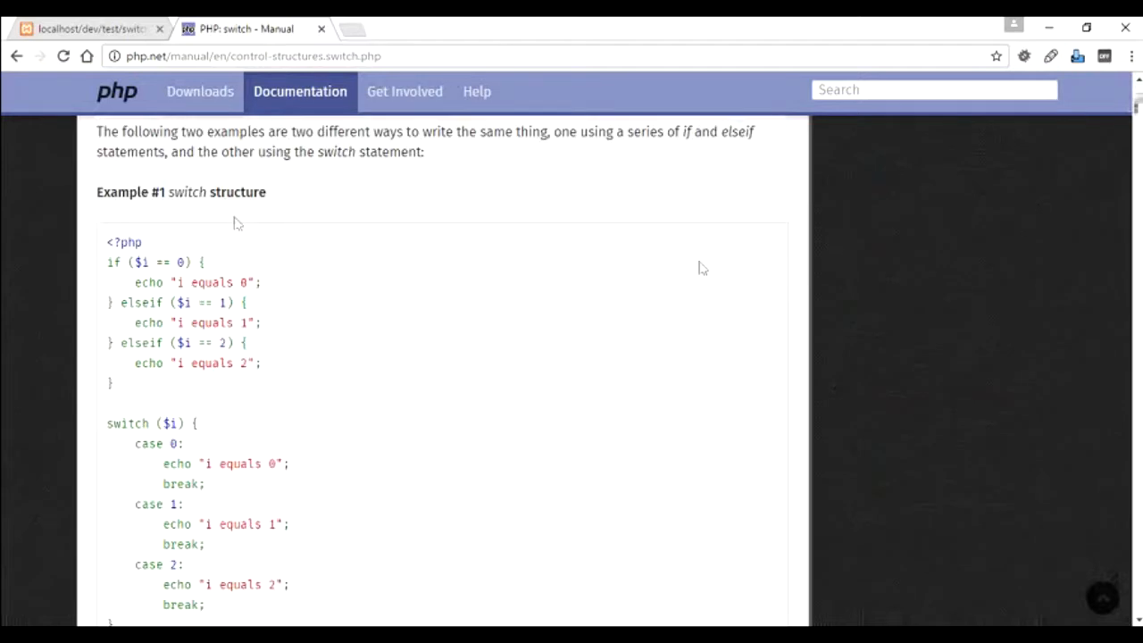